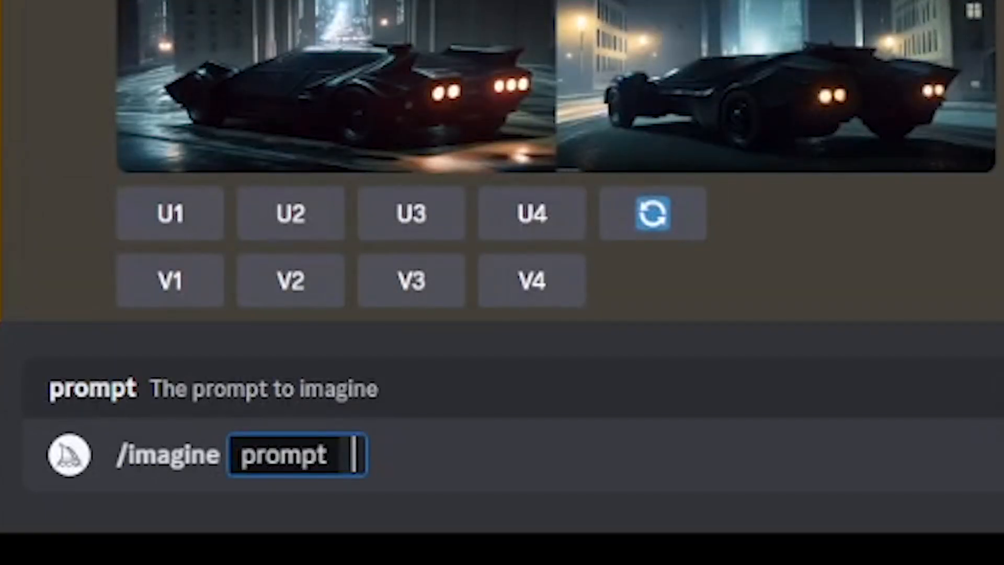
Type 'little fox character, multiple poses and expressions, book illustration style, simple color' into the prompt
type("little f")
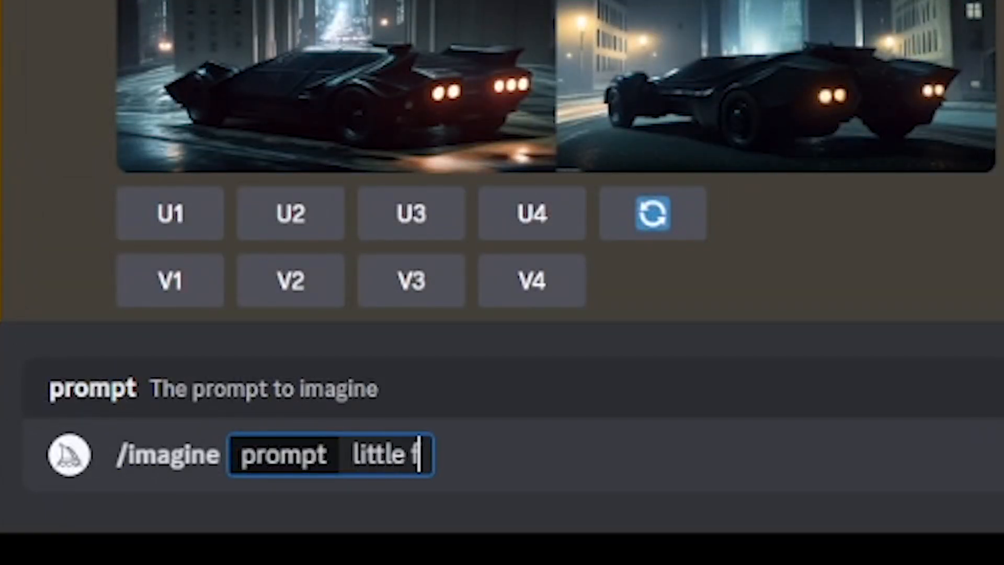
type("ox character")
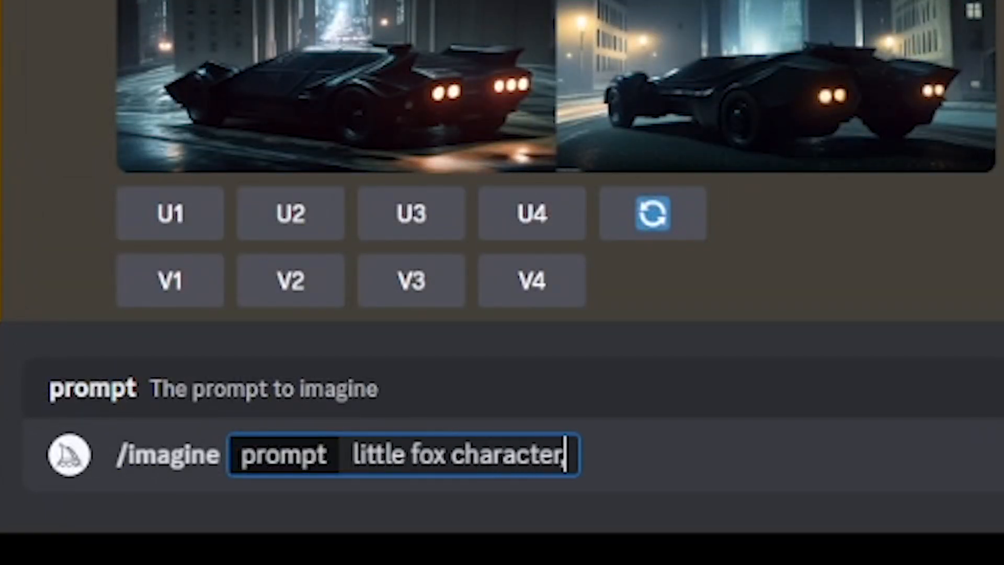
type(", multiple p")
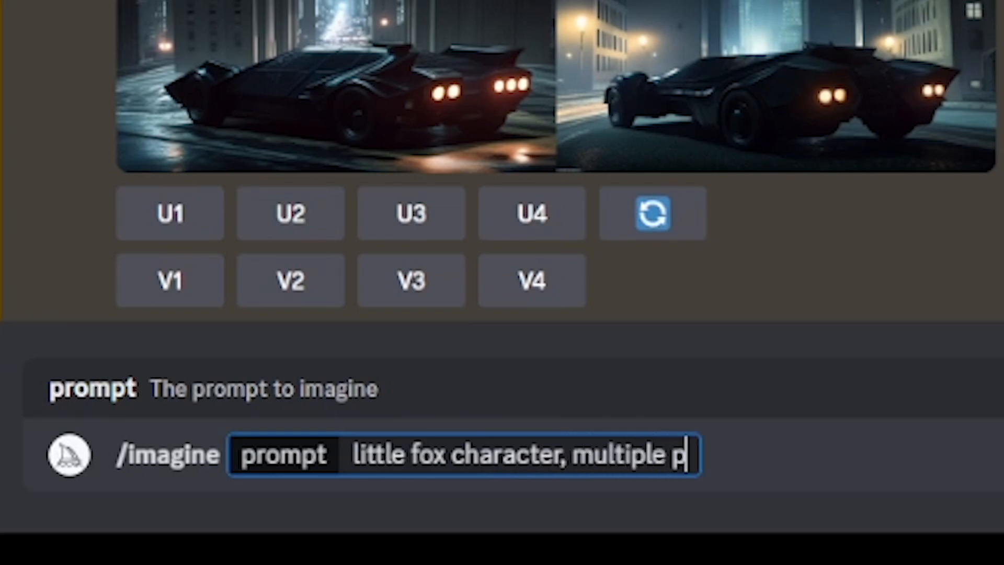
type("oses and expre")
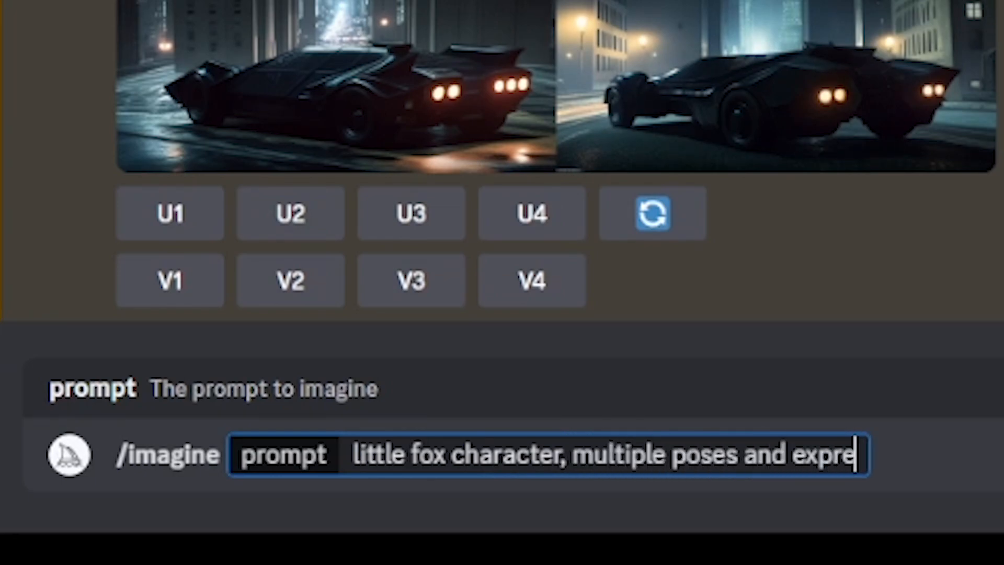
type("ssions")
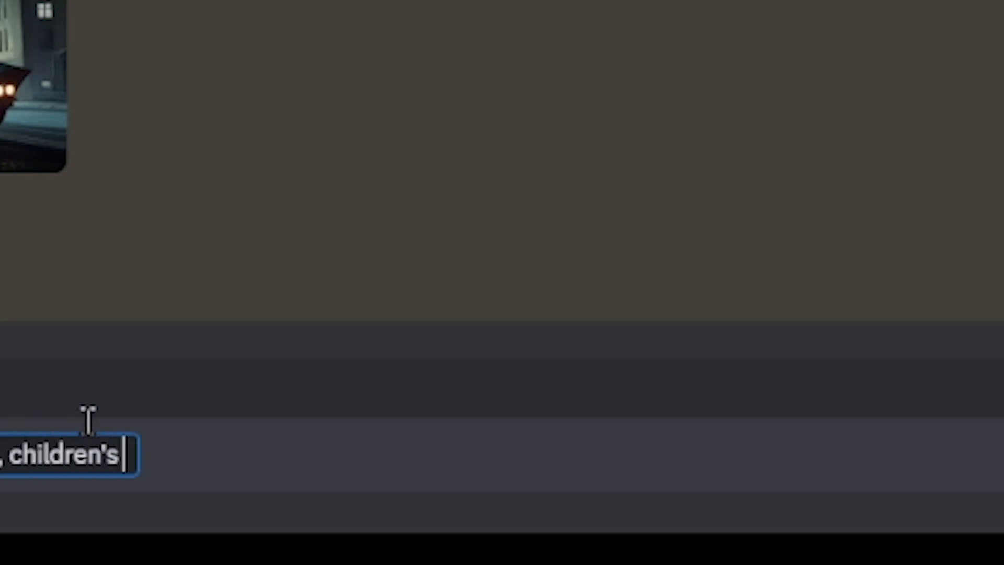
type("book")
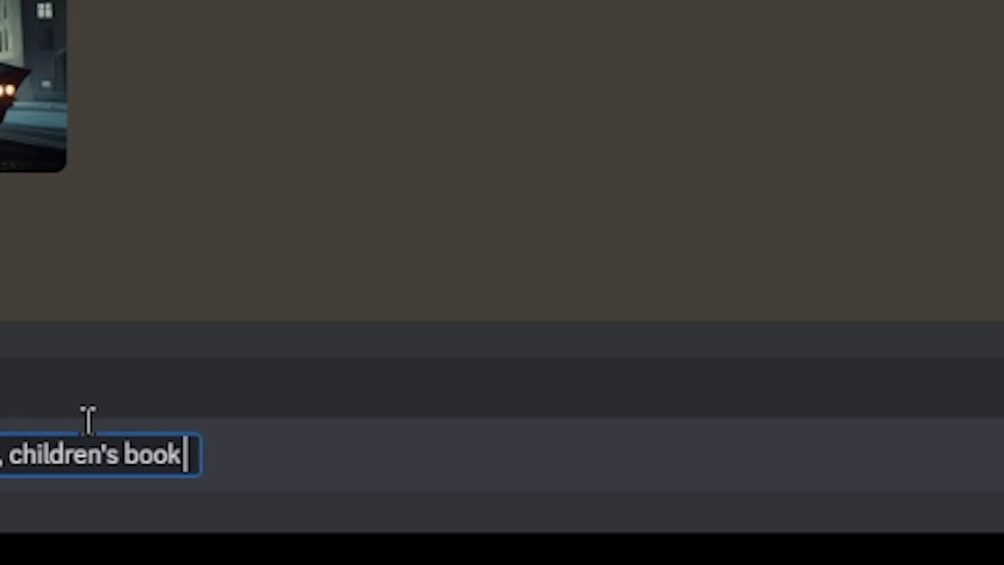
type("illustration style")
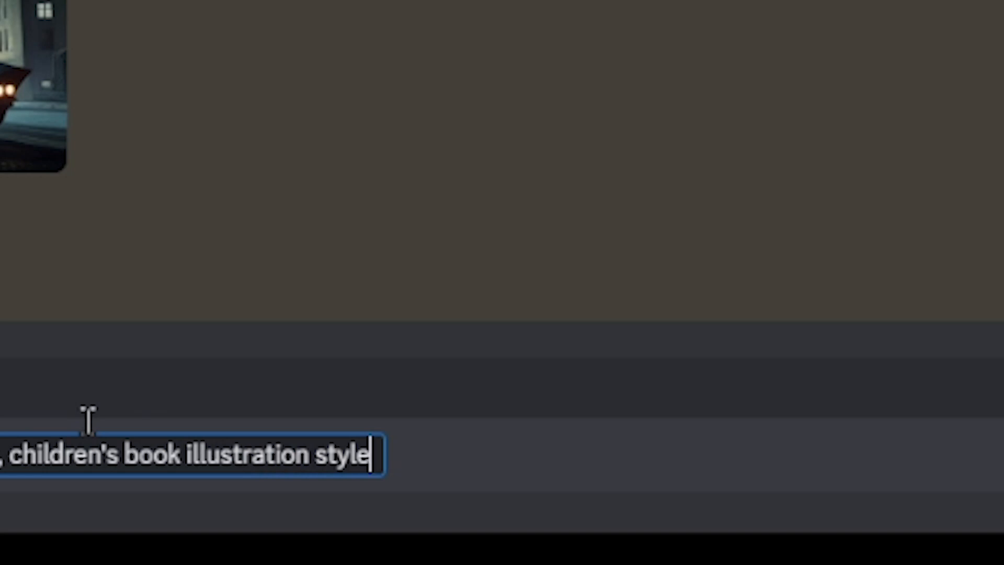
type(", simple, cute, full")
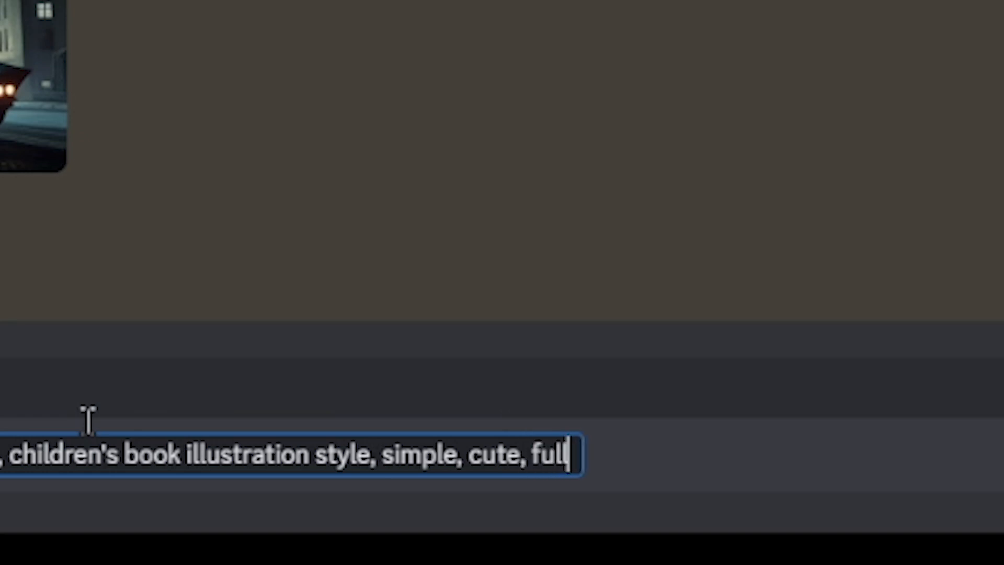
type("color")
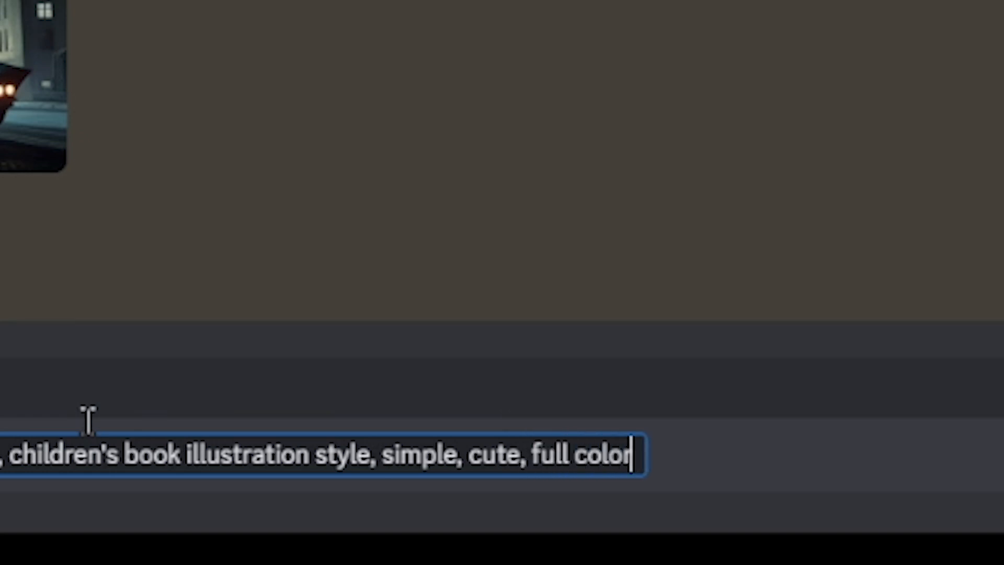
Add 'yellow shoes, yellow hooded dress, yellow clothes, flat color --no outline' to finish the prompt
type(", yellow shoes")
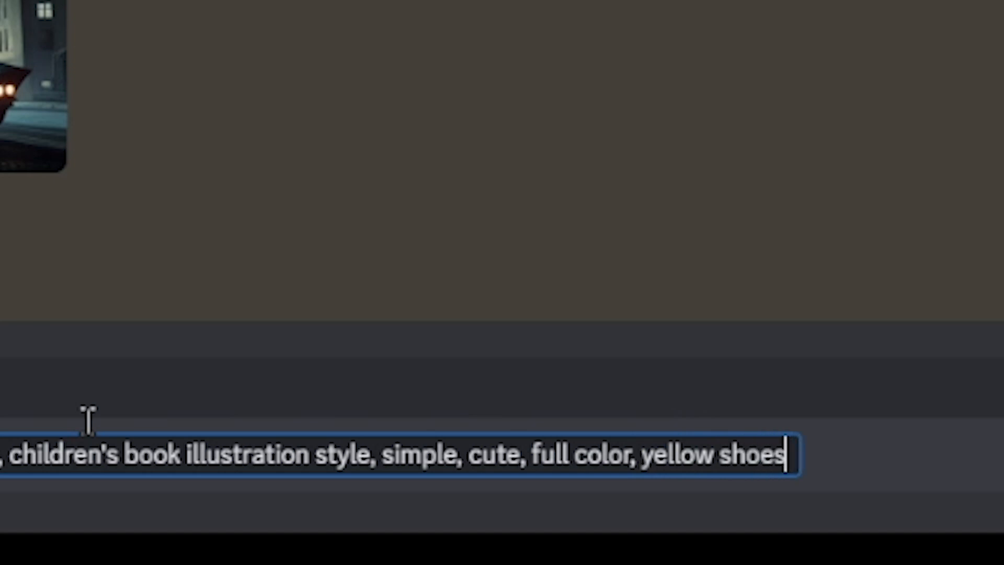
type(",")
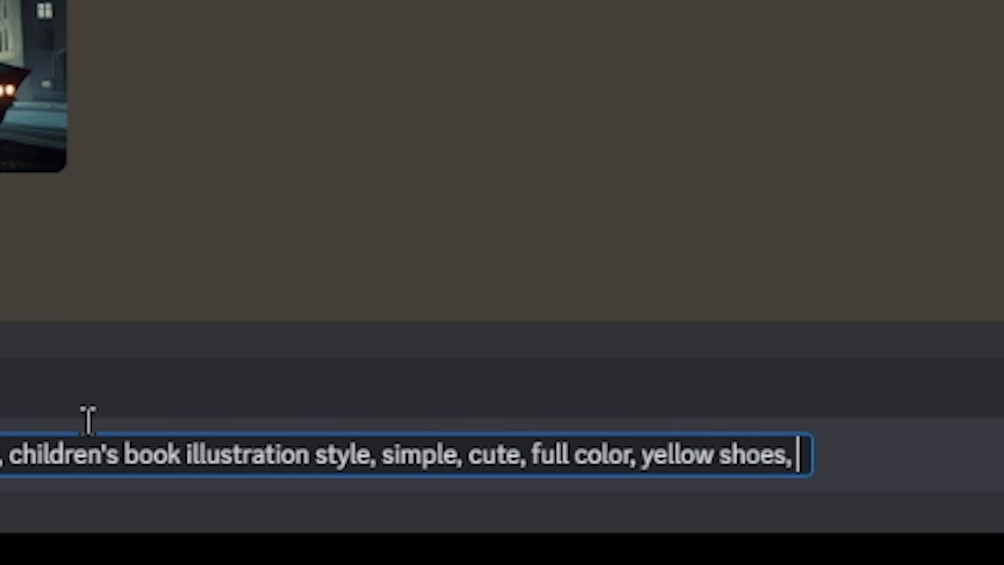
type("yellow hat, yellow")
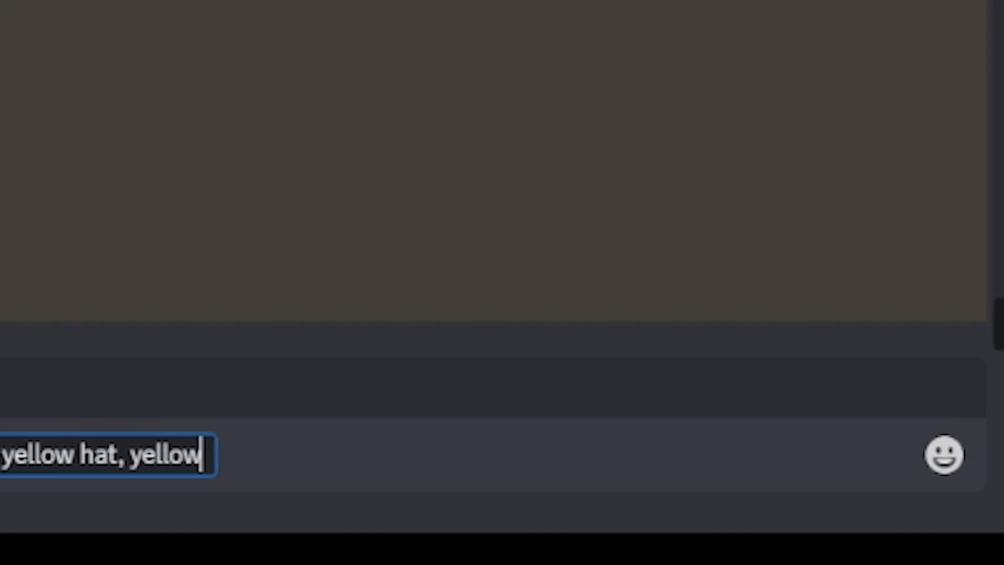
type("hooded")
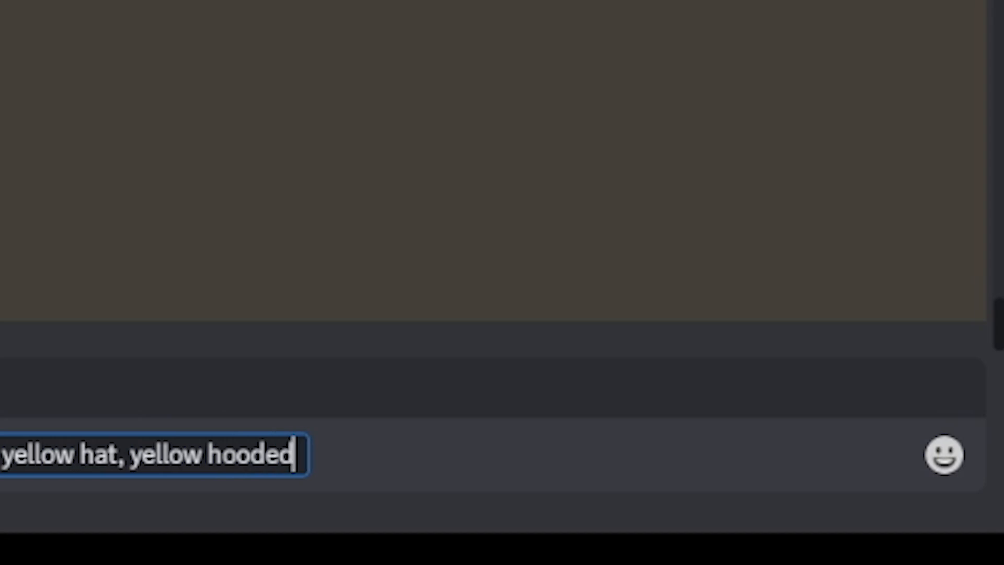
type("dress")
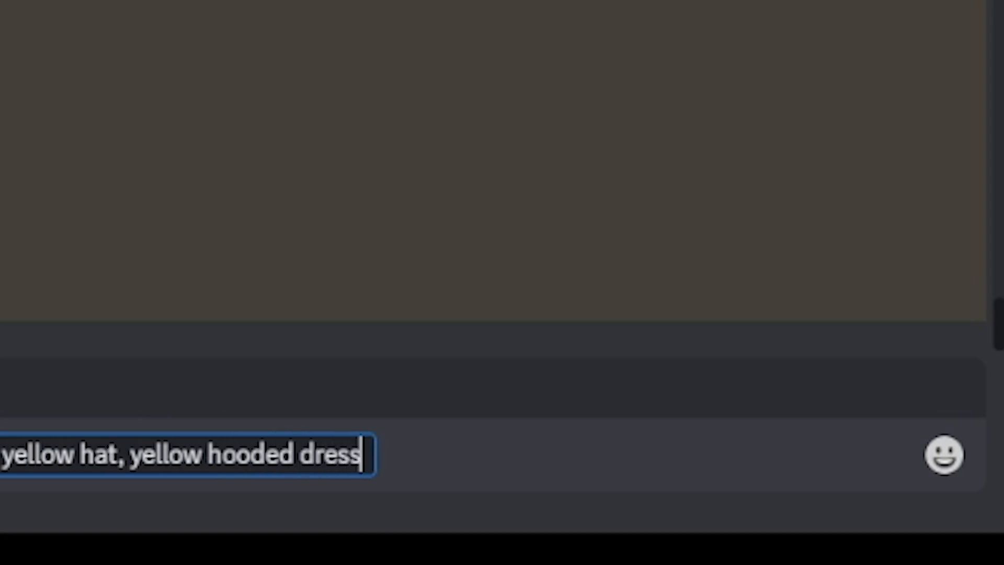
type(", yellow clothes")
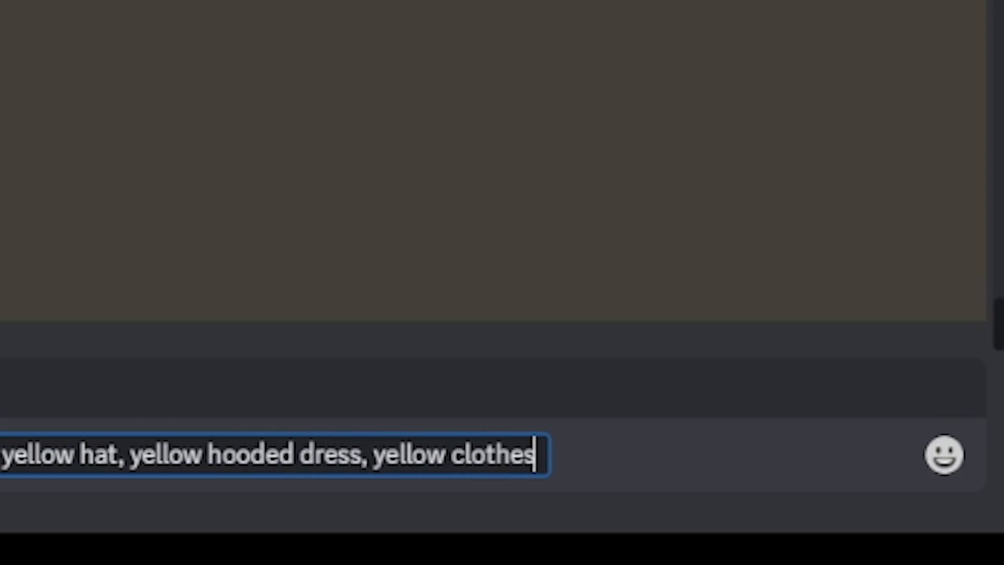
type(",")
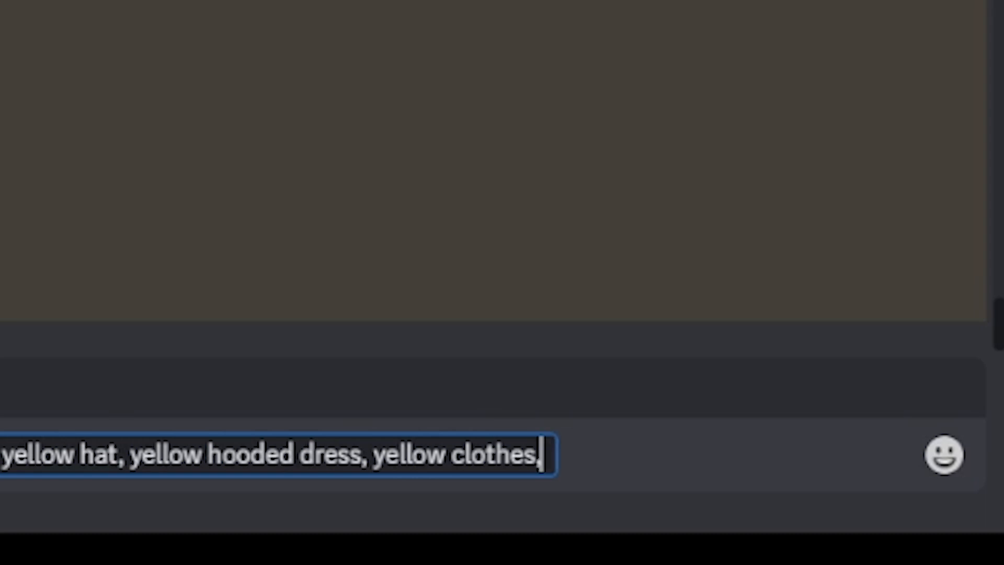
type(", fl")
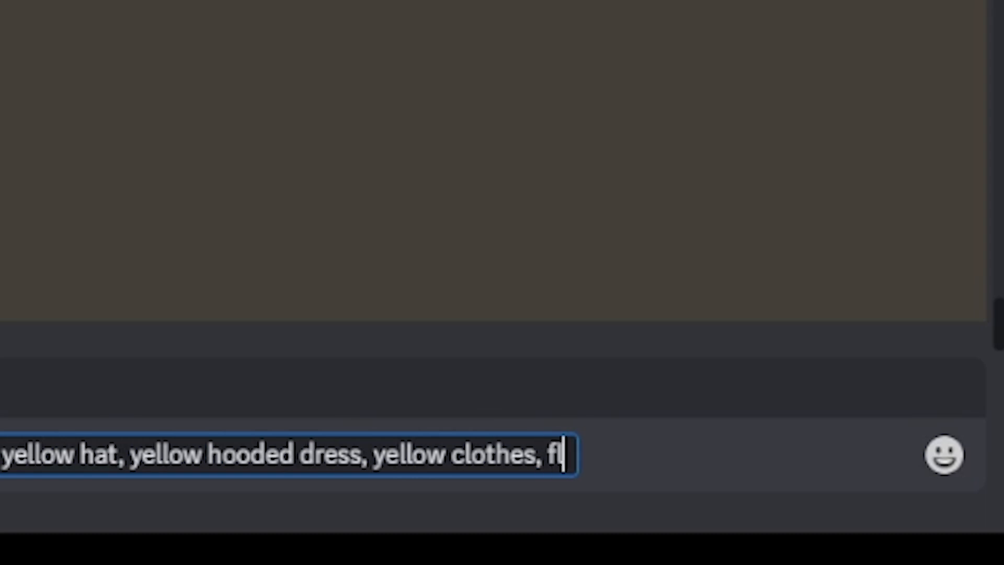
type("at color --")
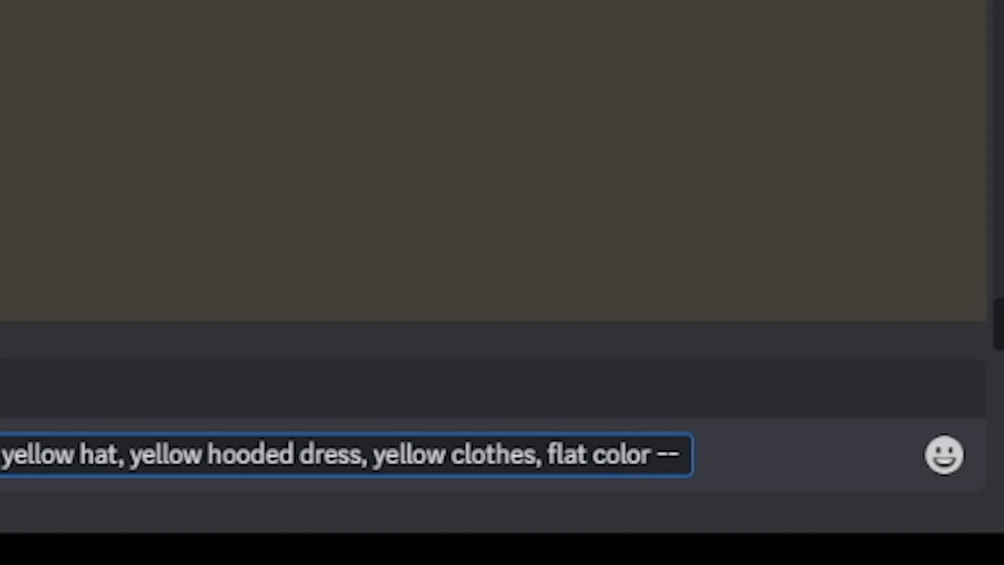
type("no outline")
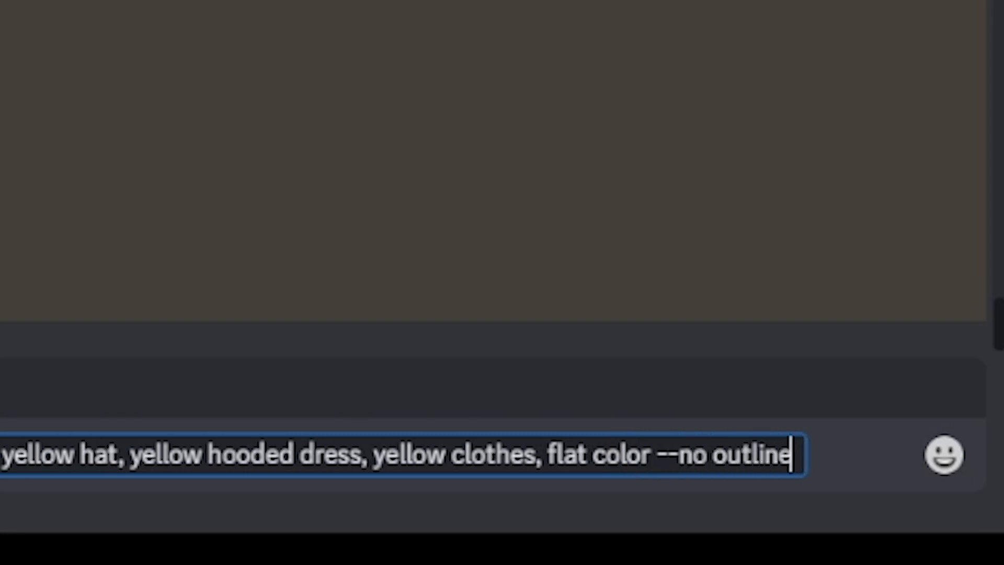
double_click(737, 456)
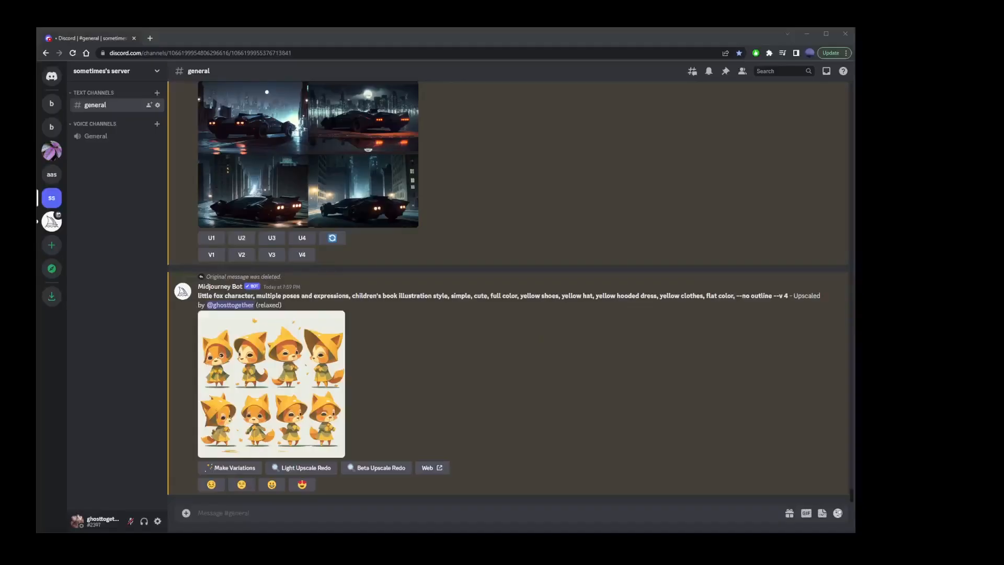
mouse_move(426, 405)
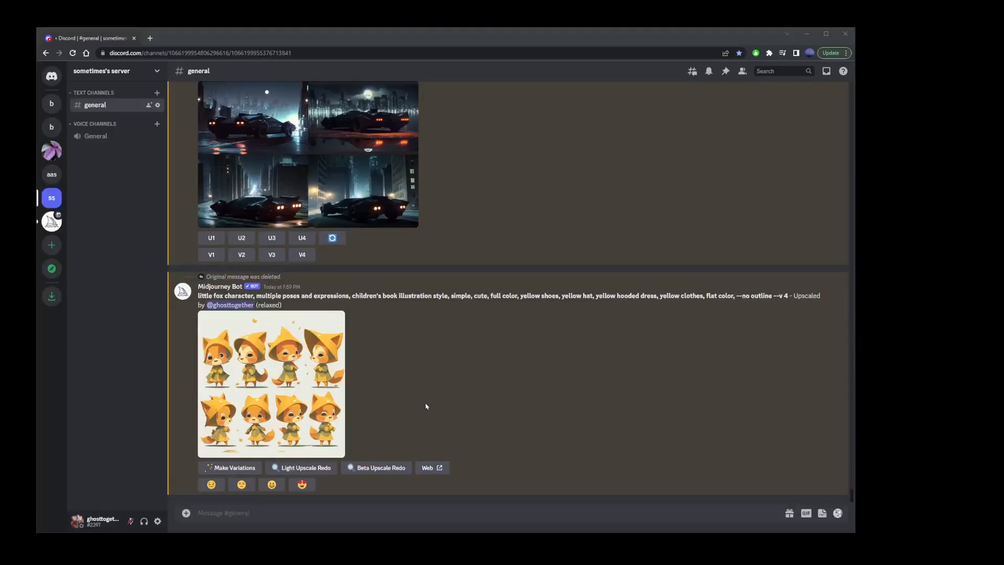
Open the upscaled fox character sheet at full size
left_click(270, 384)
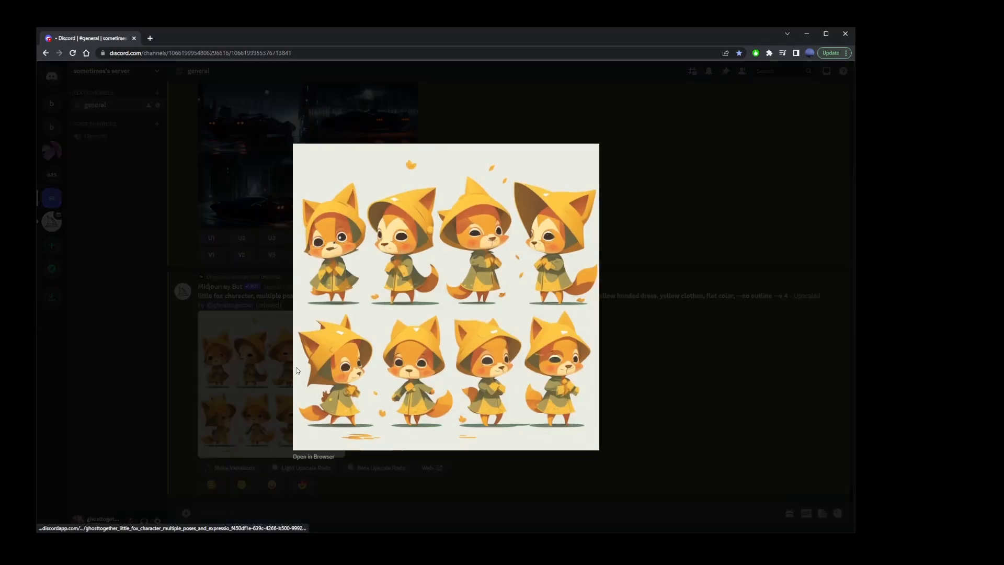
mouse_move(431, 338)
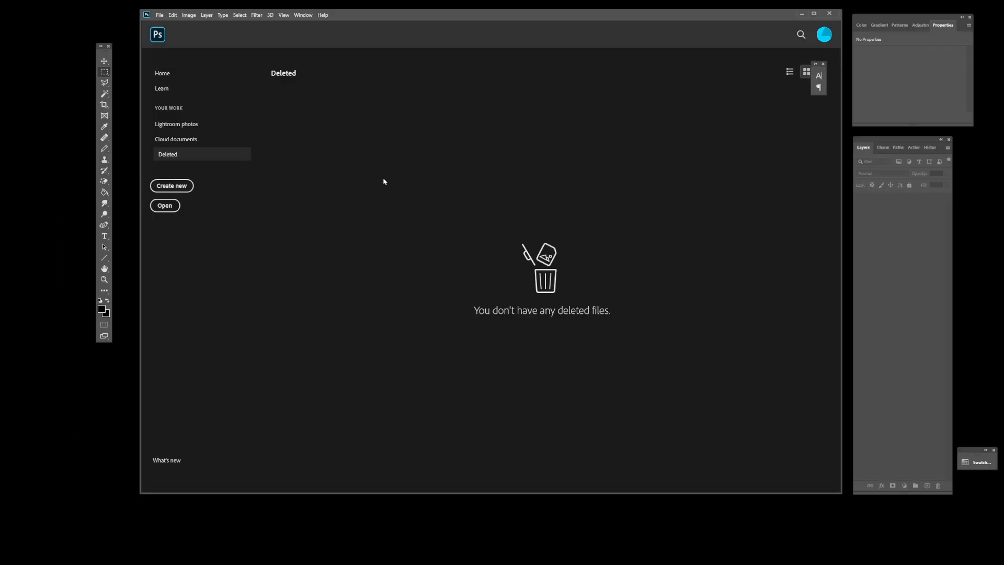
Create a new Photoshop document to hold the fox sheet as Layer 1
left_click(171, 185)
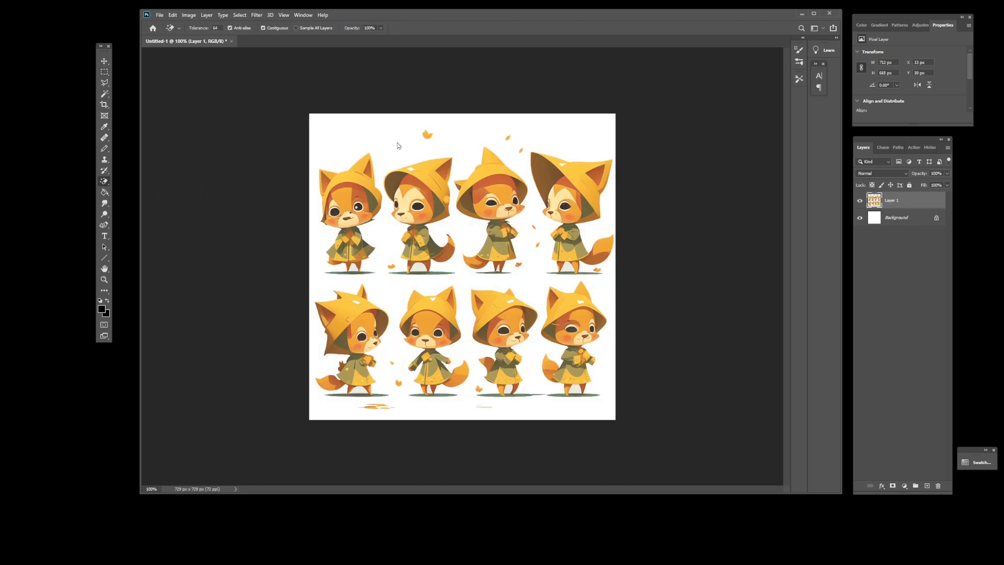
mouse_move(392, 135)
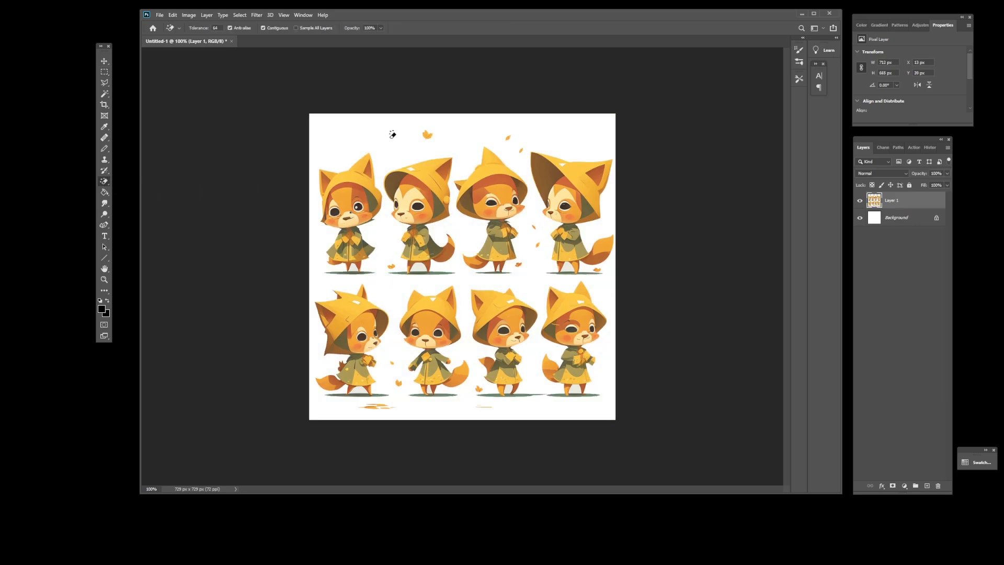
left_click(104, 71)
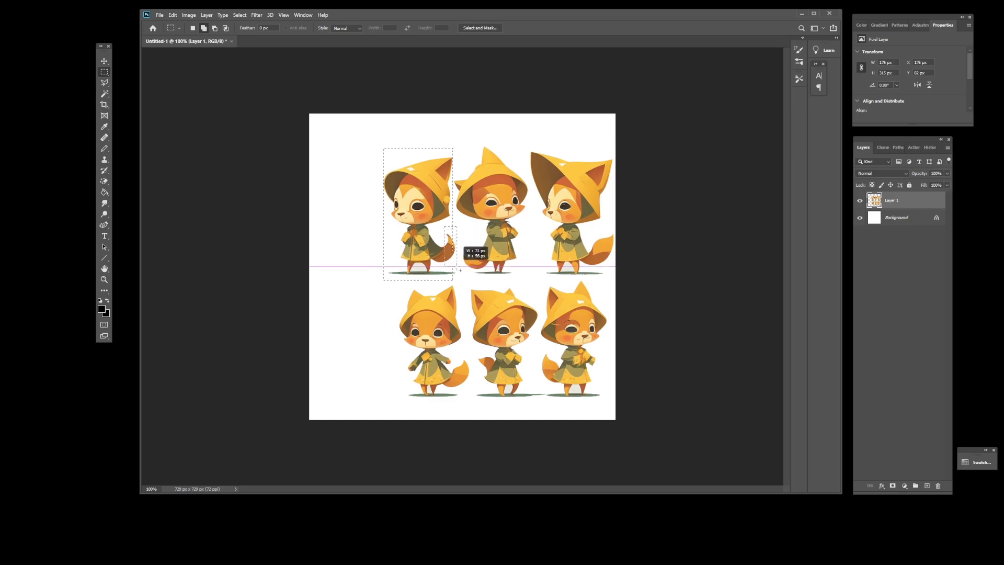
Cut three selected foxes out of the sheet, closing the Discord image preview between cuts
key("Delete")
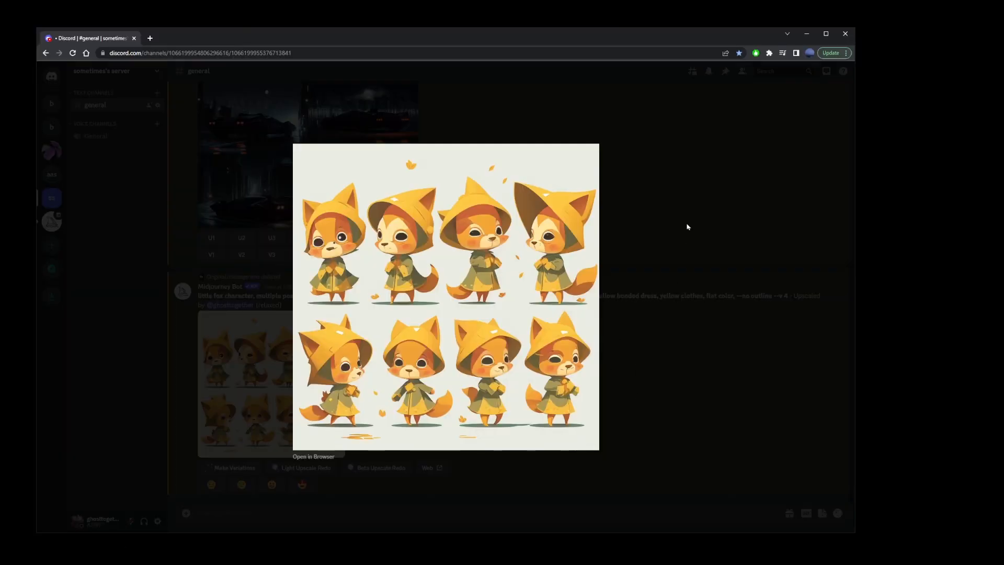
left_click(688, 227)
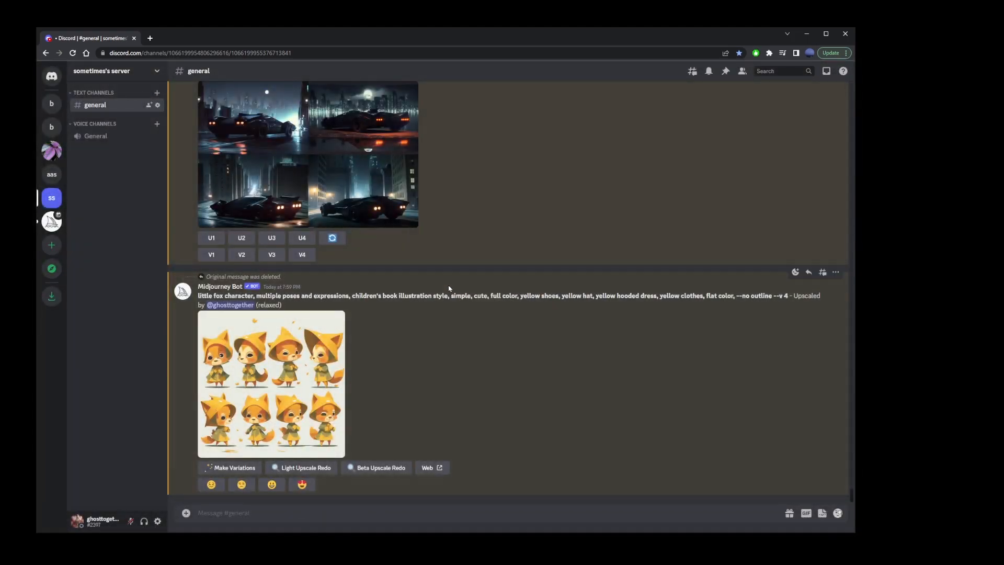
mouse_move(280, 513)
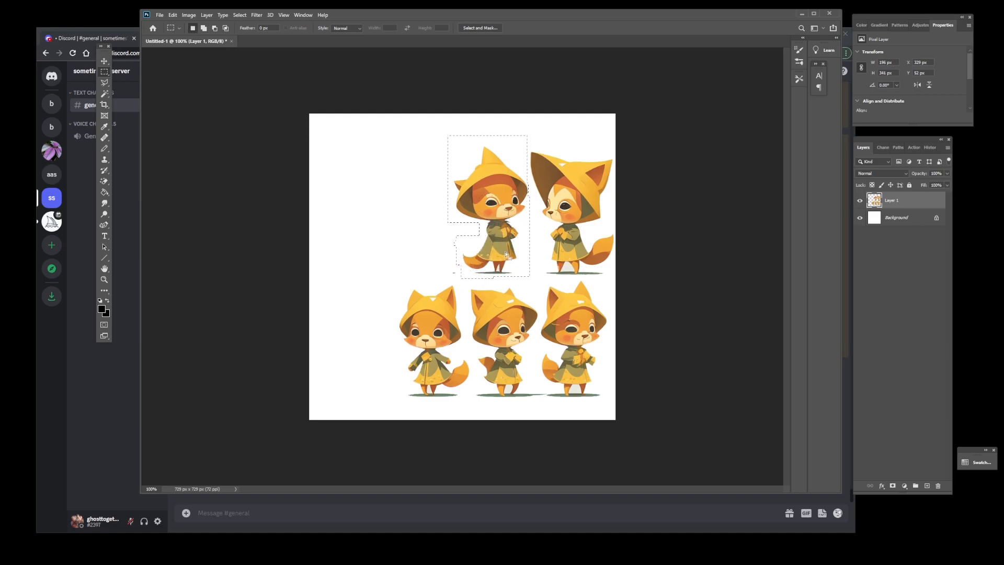
key("Delete")
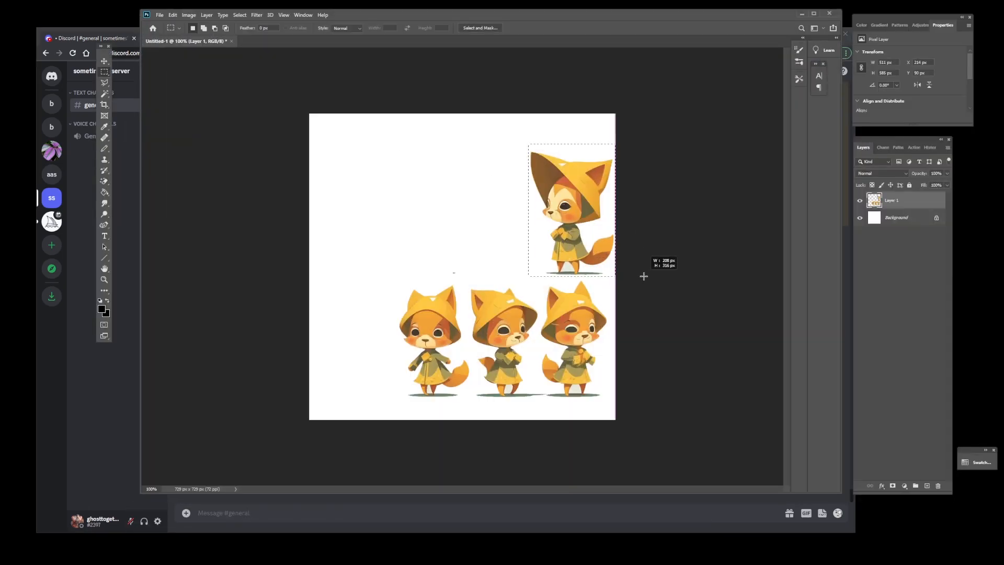
key("Delete")
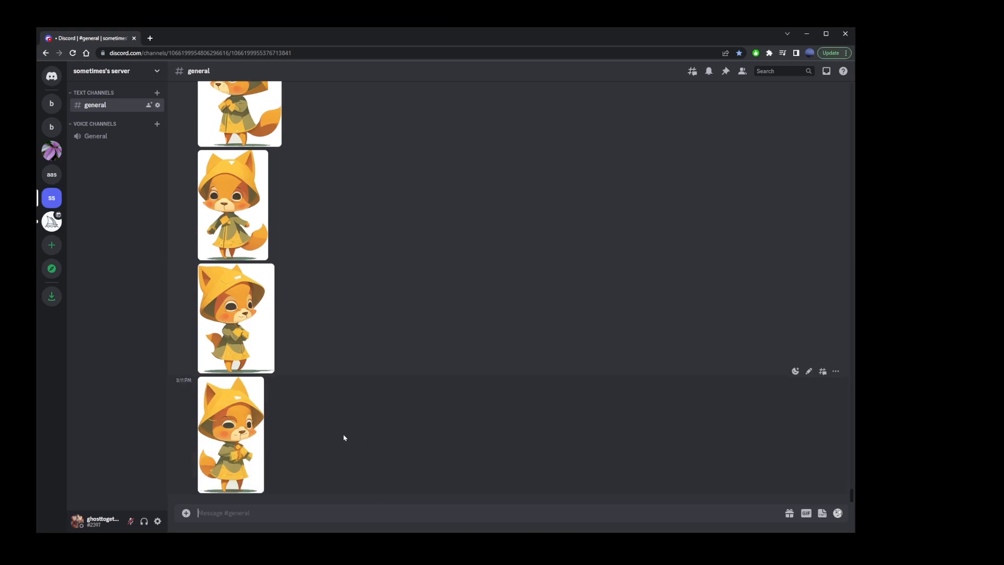
Enlarge a posted fox image and copy its link
scroll("up", 3)
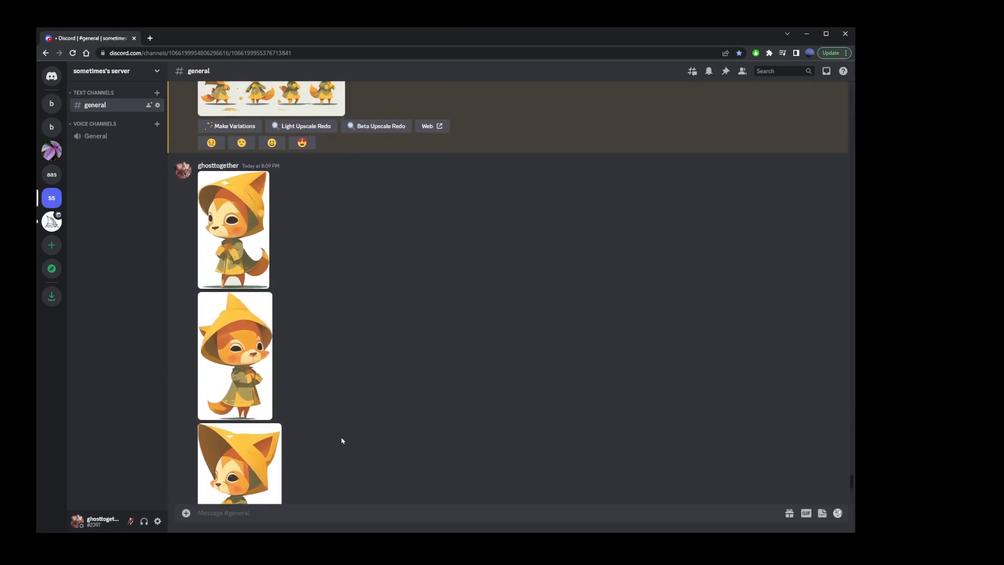
left_click(233, 231)
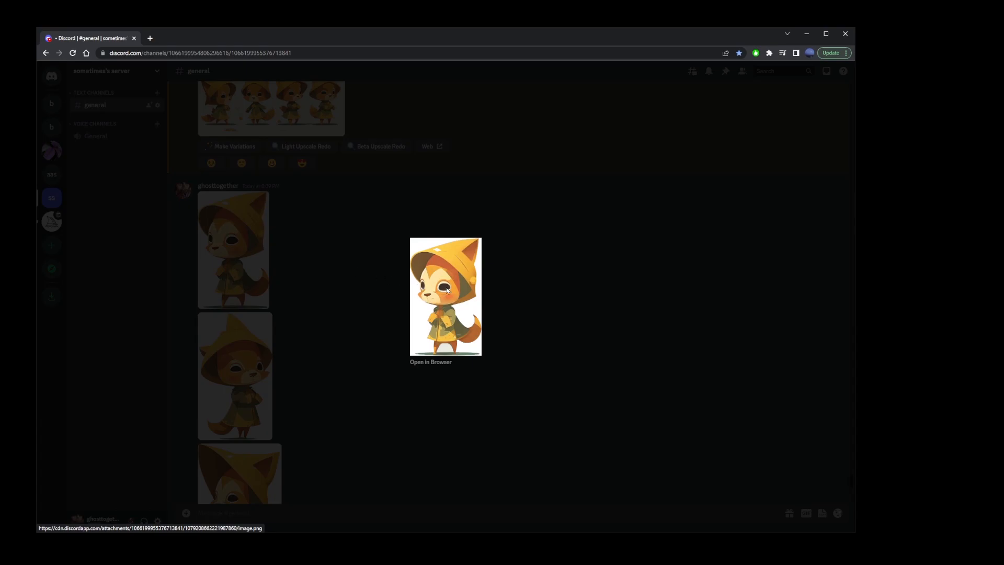
right_click(445, 296)
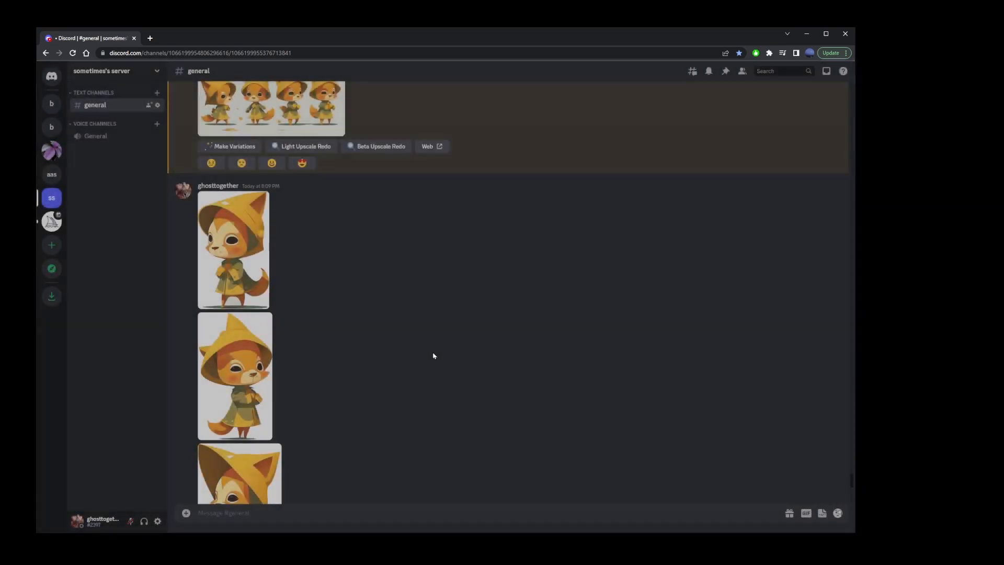
scroll("down", 3)
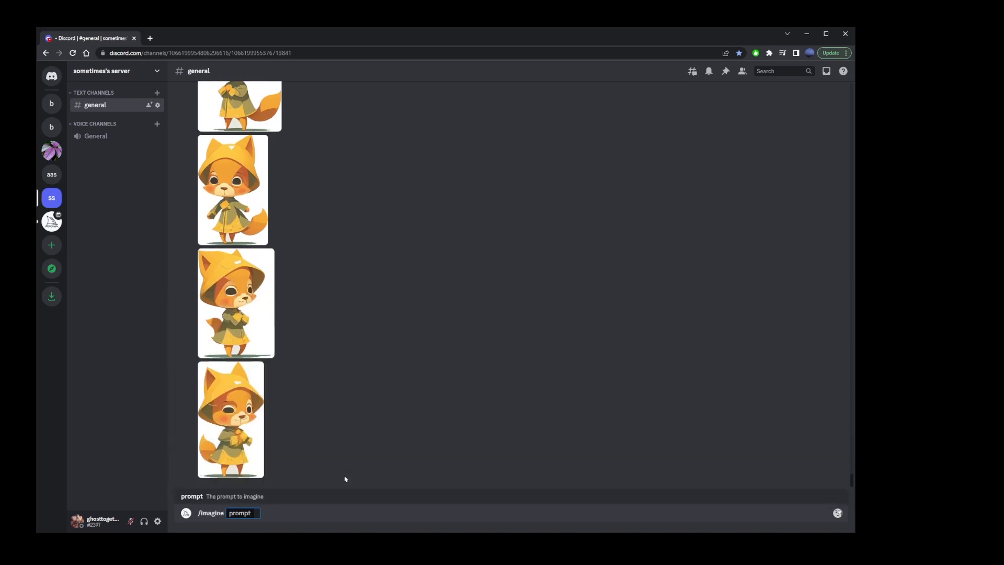
Paste the fox image URLs from media.discordapp.net into the imagine prompt
type("https://media.discordapp.net/attachments/1066199955376713841/1079208662221987860/image.png")
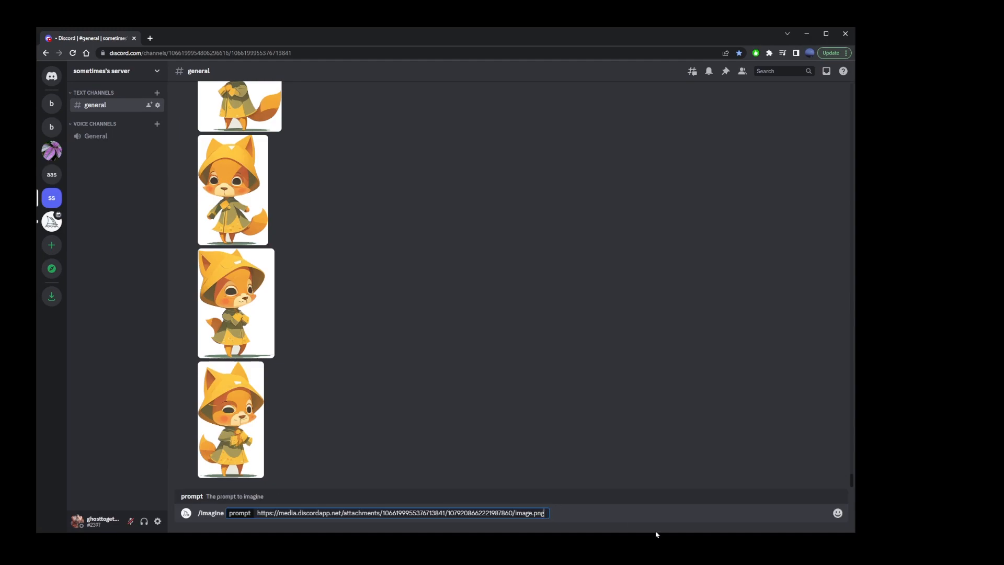
type("https://media.discordapp.net/attachments/1066199955376713841/1079208746376495104/image.png")
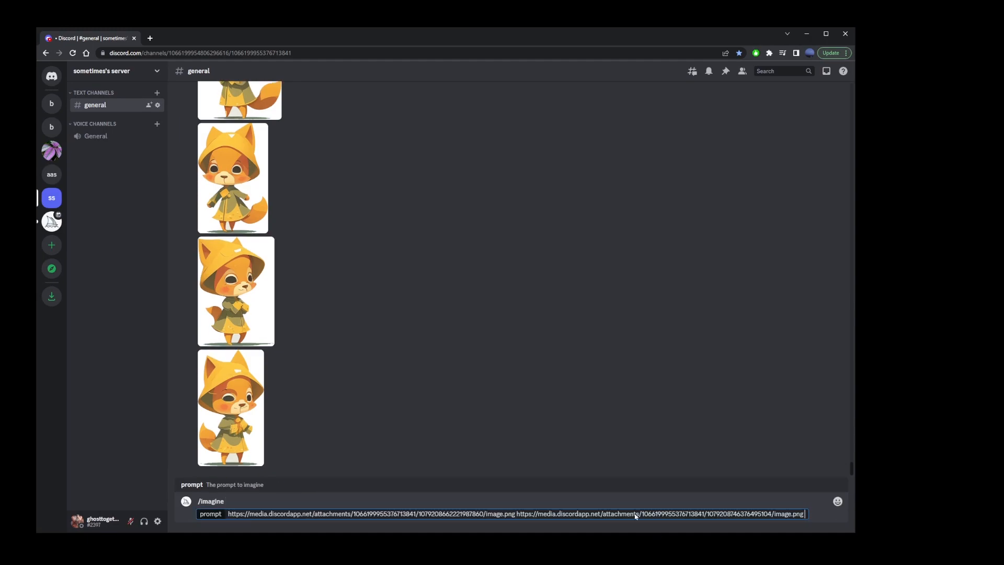
scroll("up", 3)
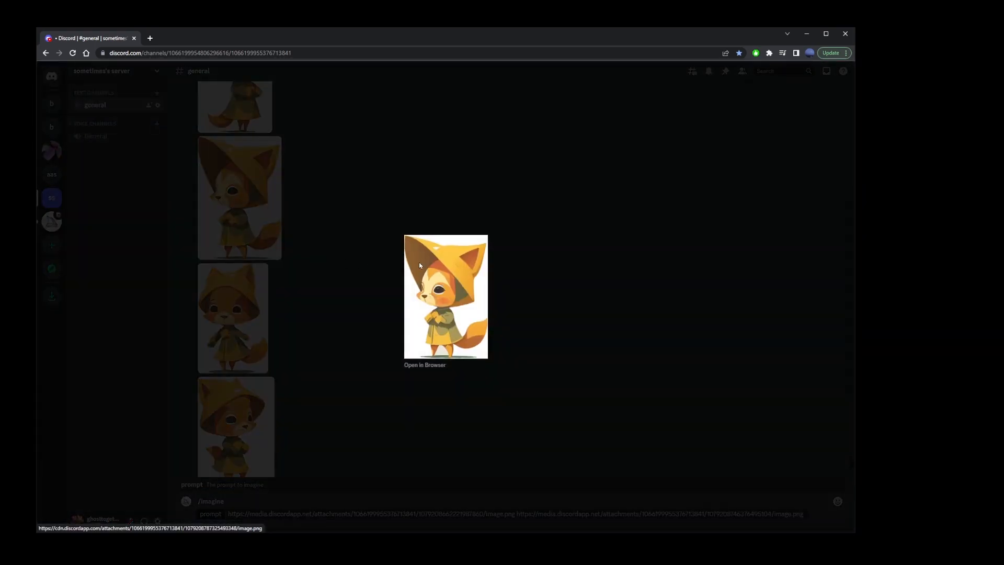
mouse_move(519, 417)
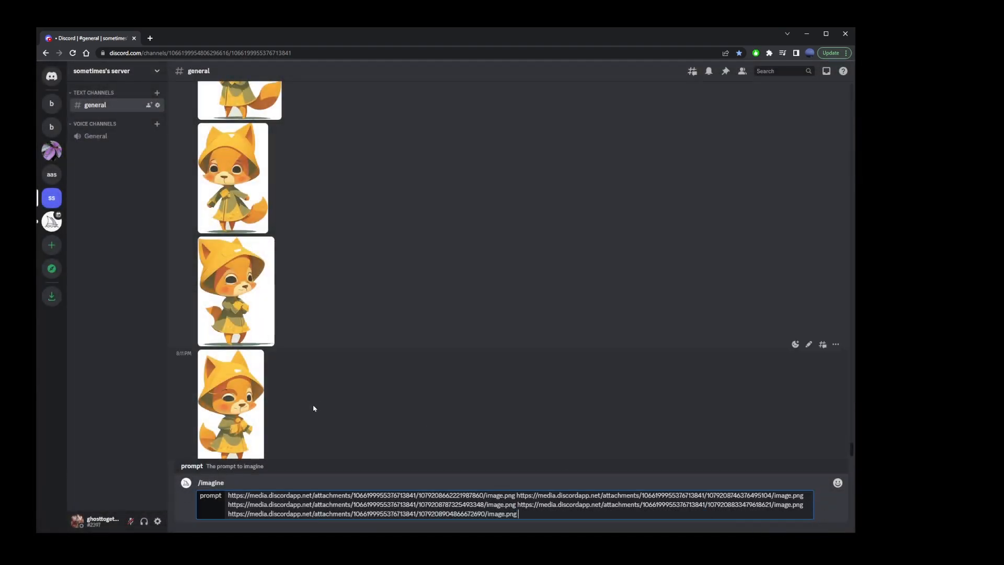
type("https://media.discordapp.net/attachments/1066199955376713841/1079208977700753519/image.png")
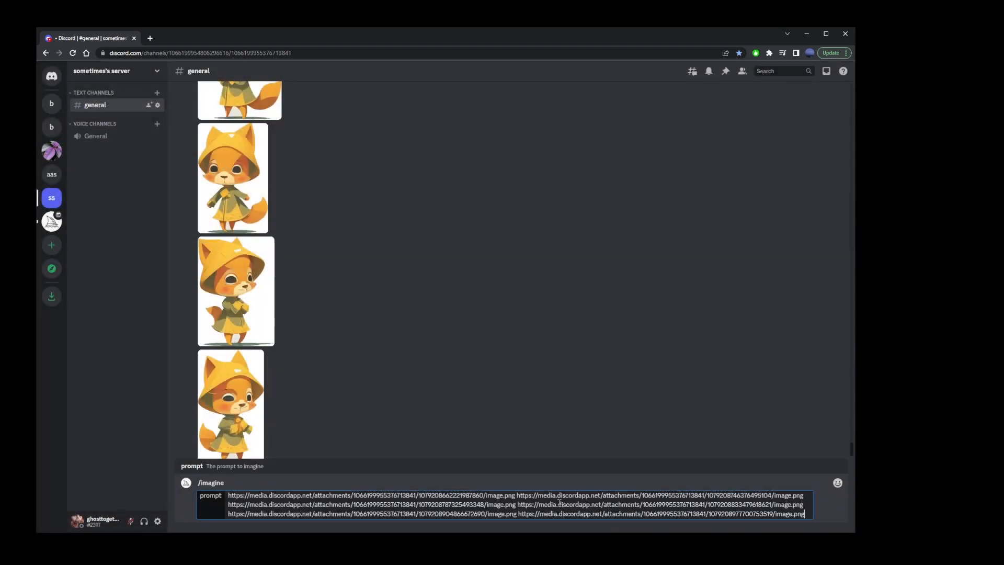
scroll("up", 3)
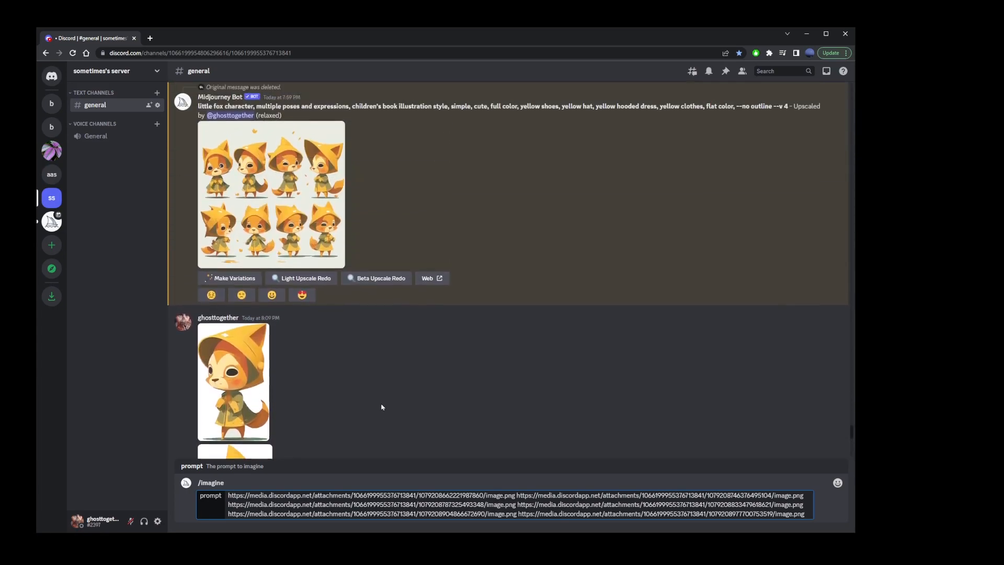
Copy the original fox prompt after the URLs, replacing 'multiple poses and expressions' with 'running'
scroll("up", 3)
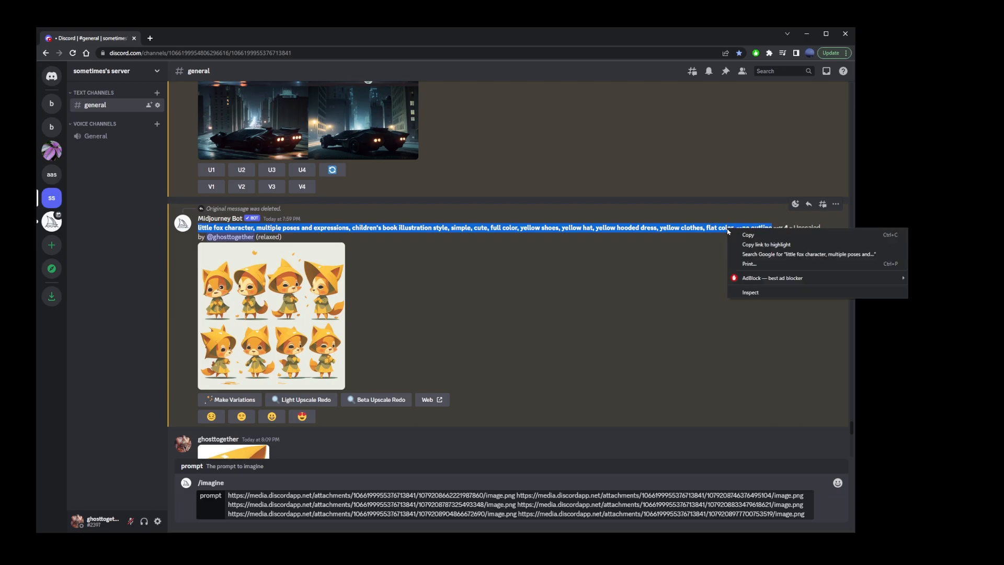
left_click(748, 234)
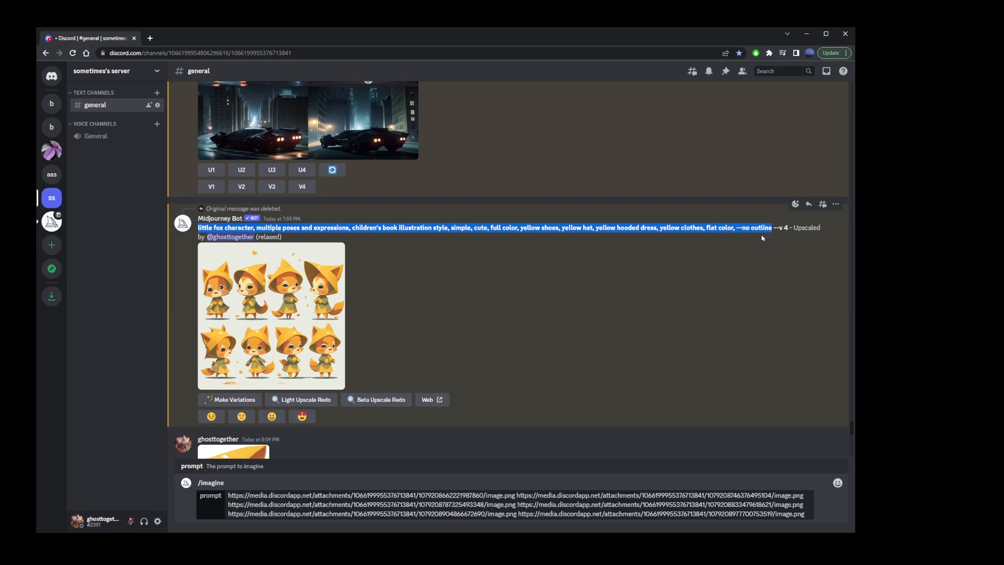
scroll("down", 3)
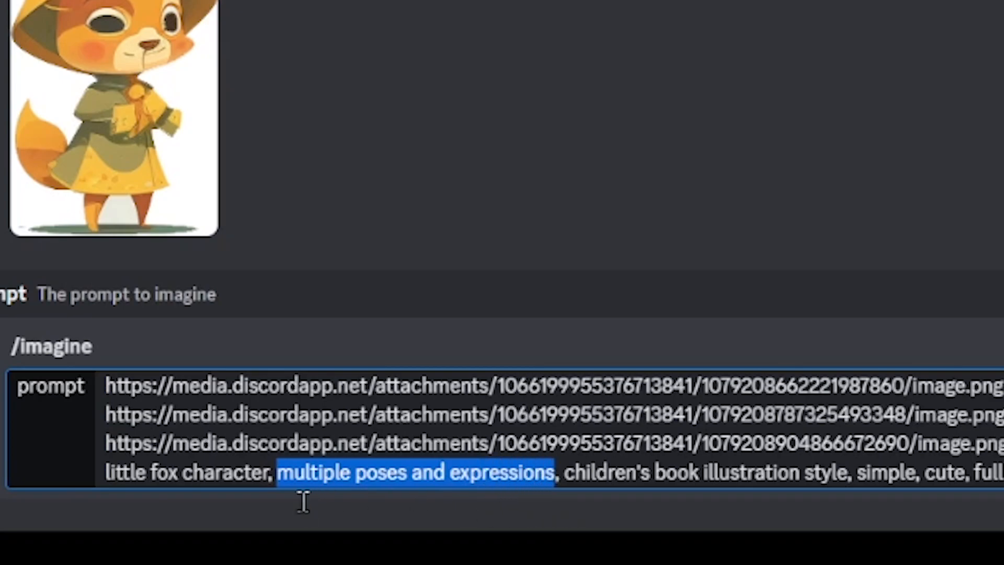
mouse_move(480, 528)
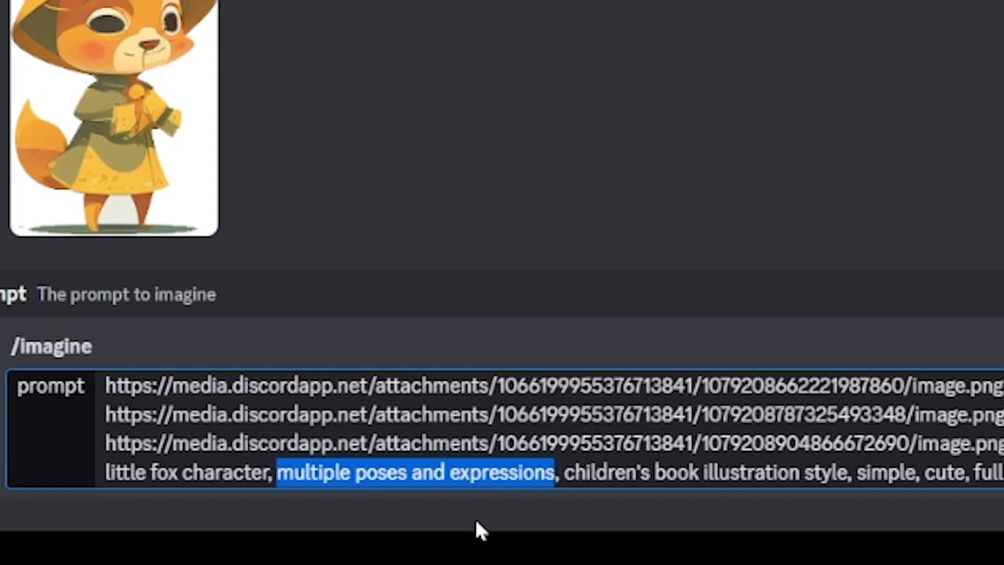
type("running")
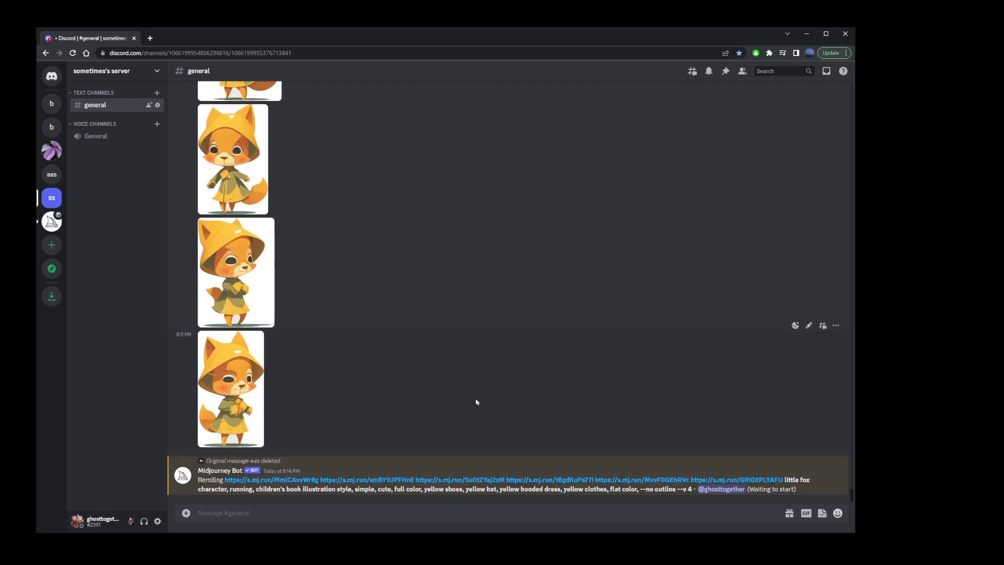
Enlarge the 2x2 running fox grid for inspection, then close the preview
scroll("down", 3)
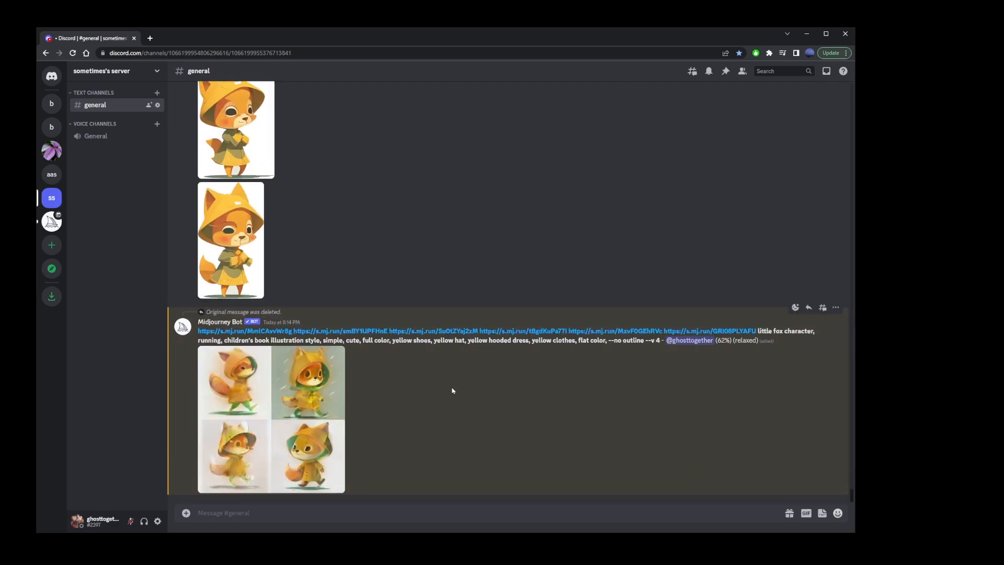
left_click(271, 420)
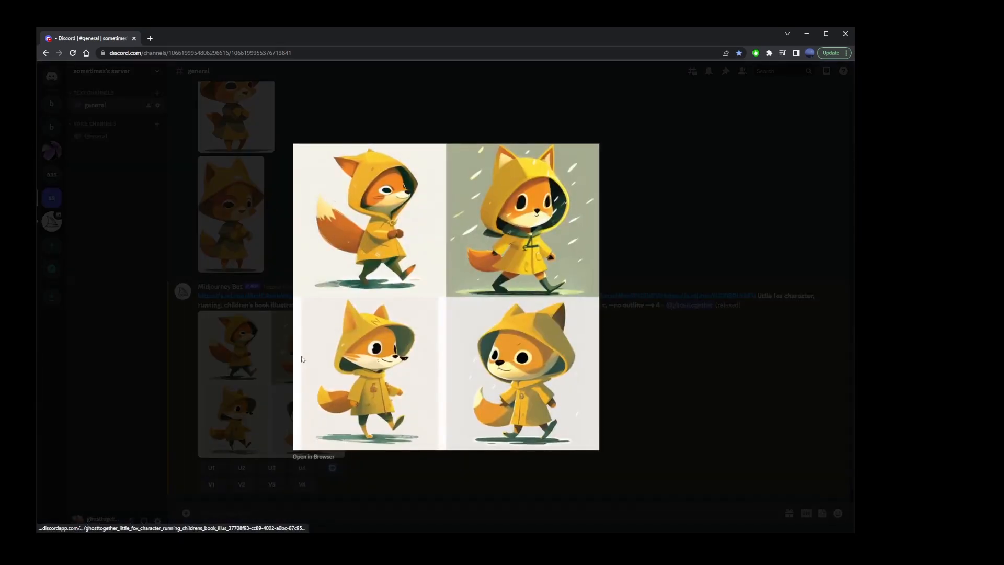
mouse_move(387, 202)
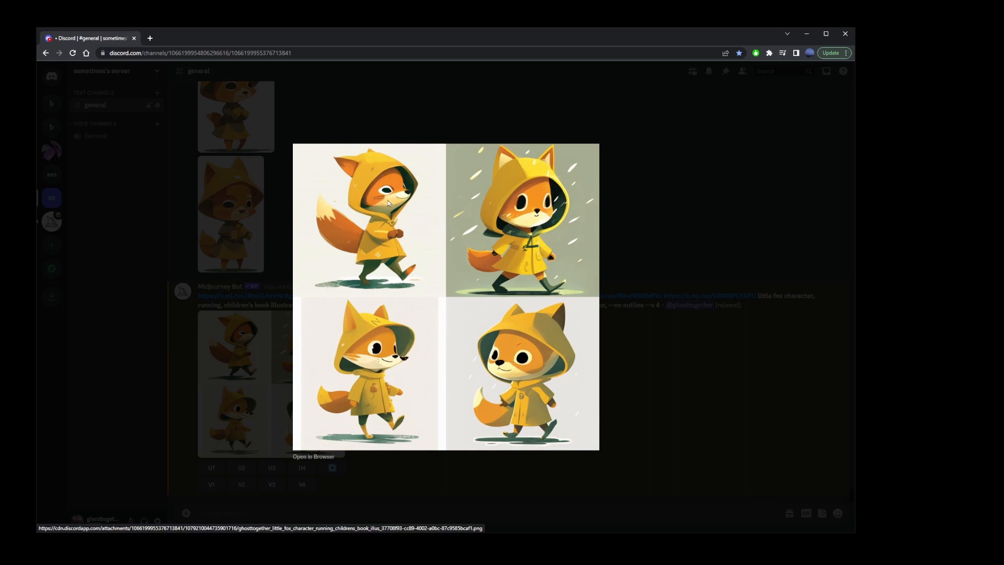
mouse_move(465, 285)
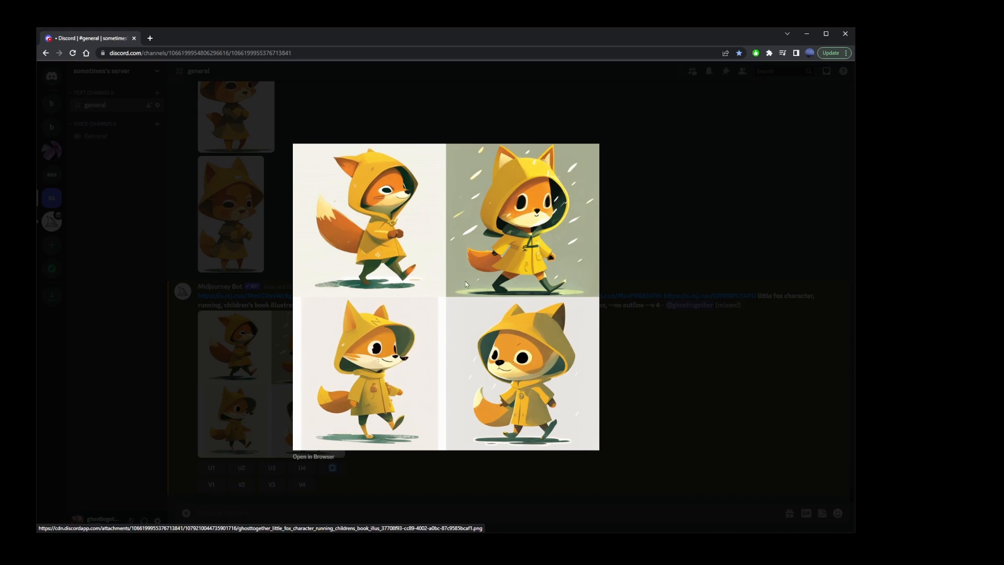
mouse_move(395, 340)
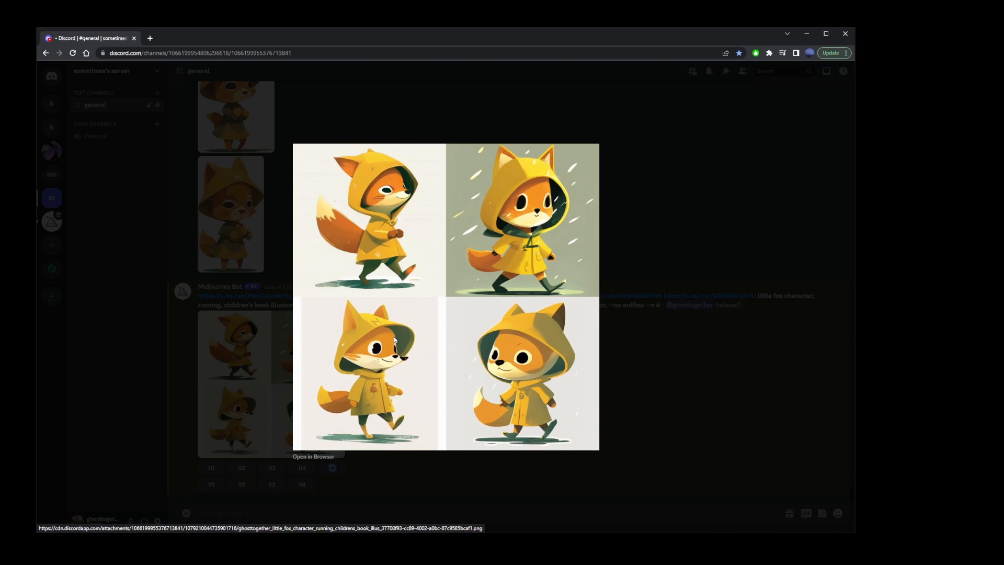
mouse_move(684, 409)
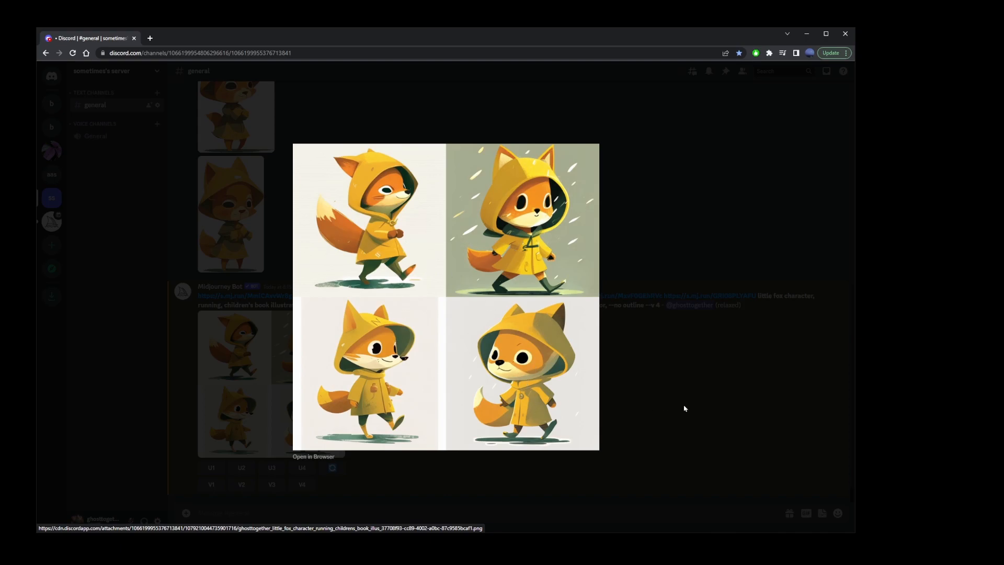
left_click(684, 409)
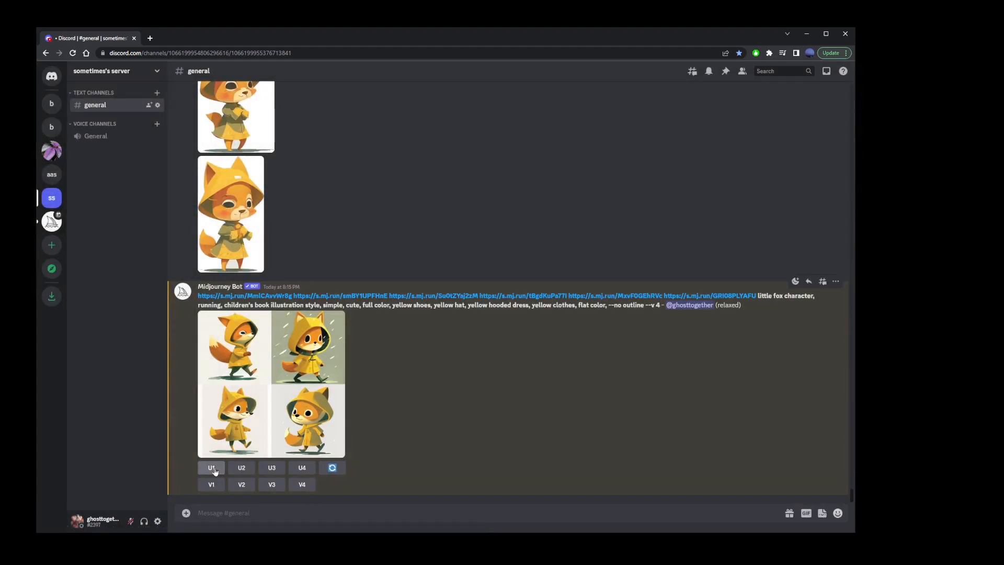
Request U1, the upscale of the first running fox image
left_click(211, 468)
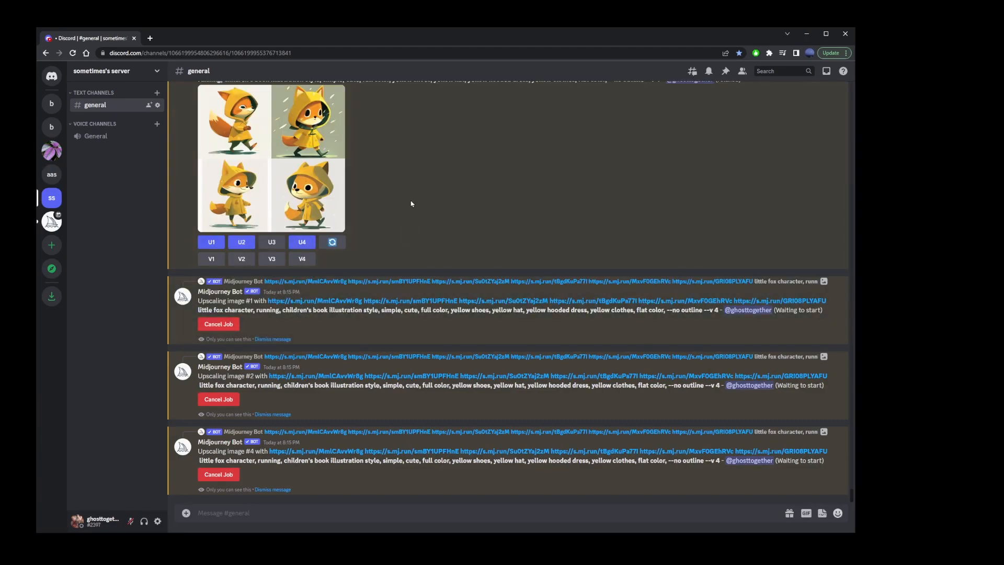
mouse_move(212, 259)
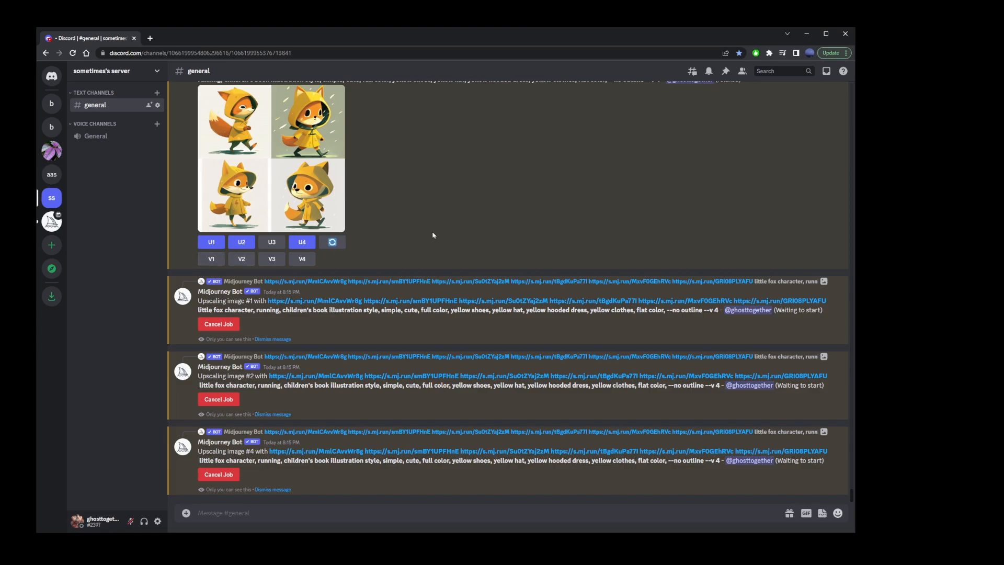
mouse_move(380, 488)
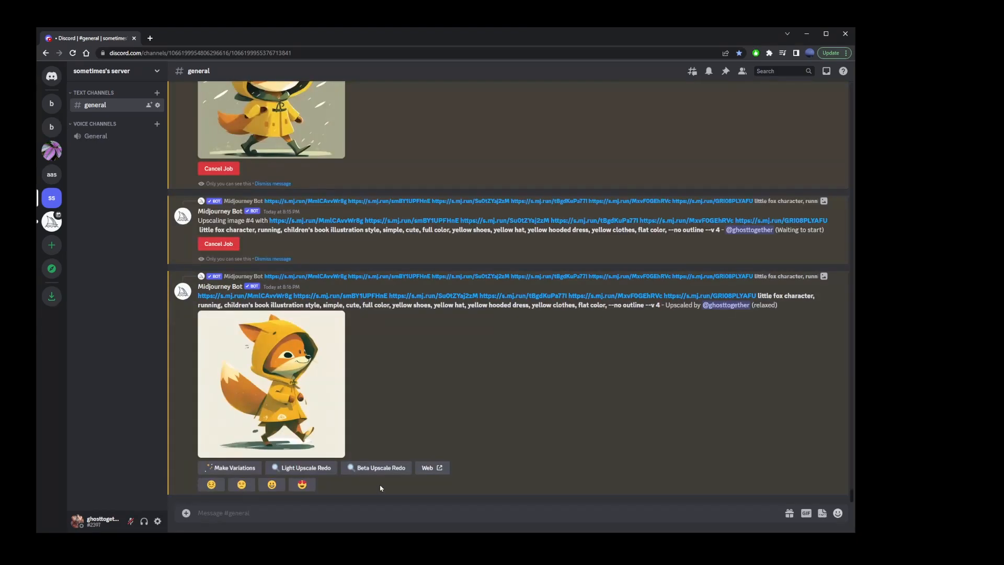
Scroll to the upscaled results and enlarge the second one, the fox in the rain
scroll("down", 3)
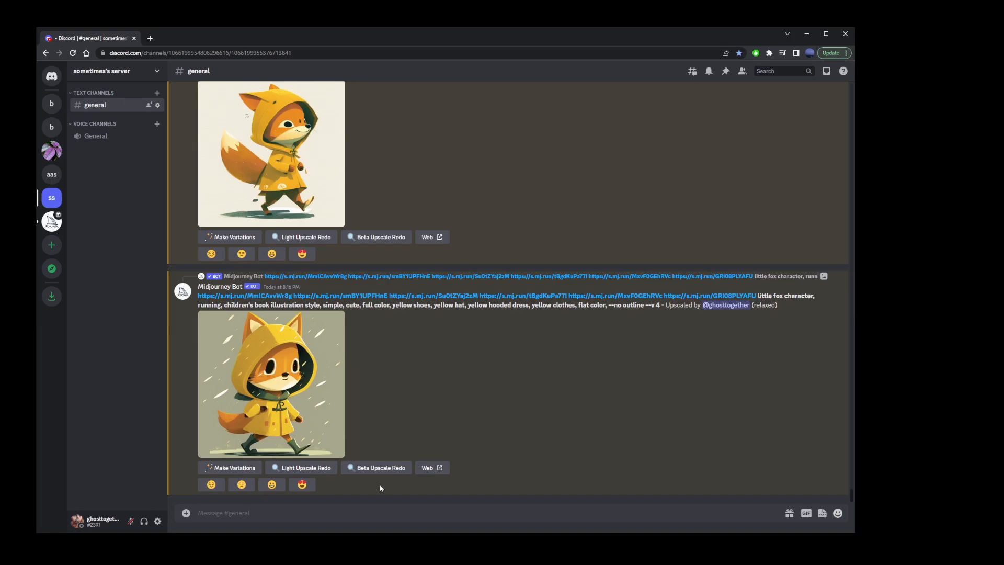
mouse_move(411, 474)
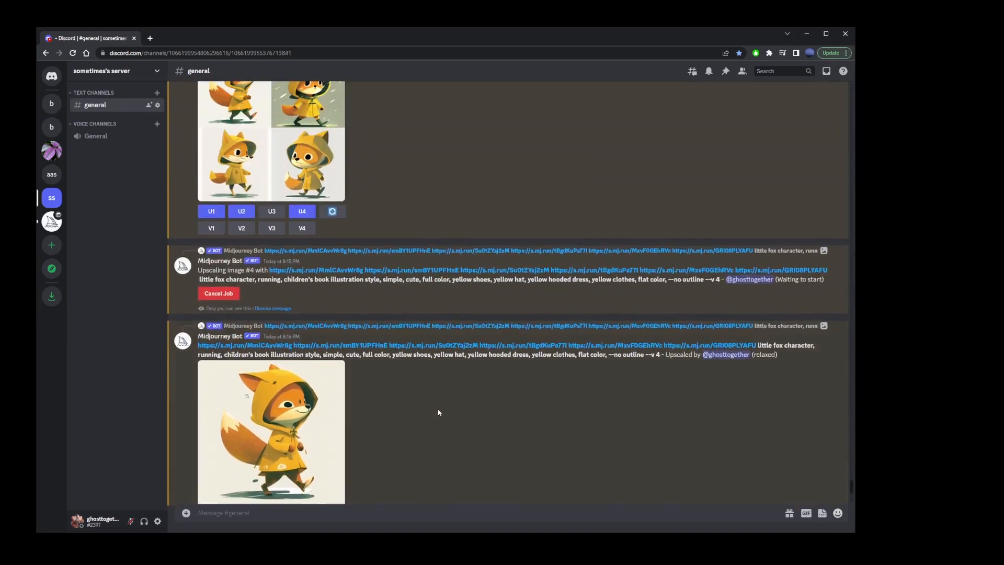
scroll("down", 3)
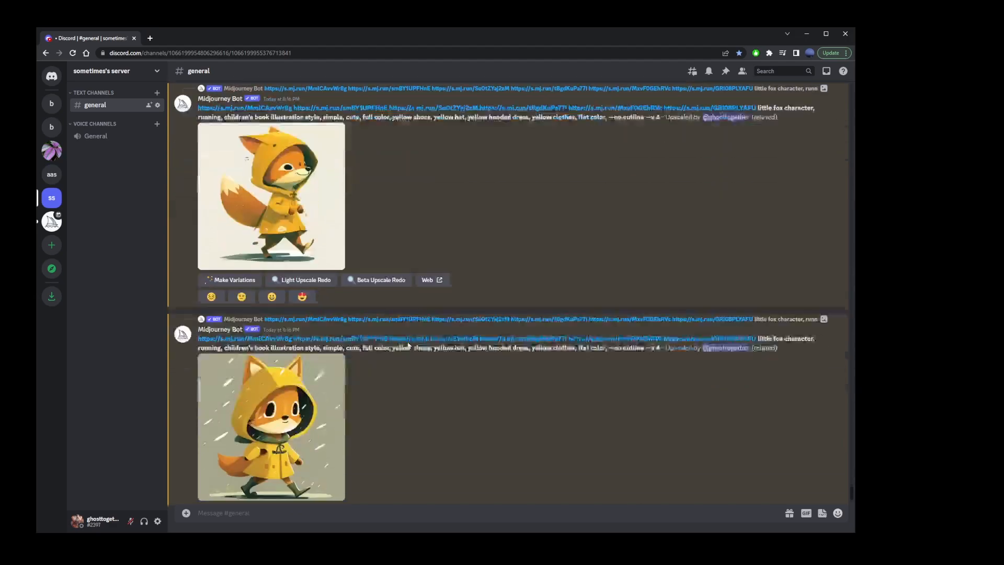
scroll("down", 3)
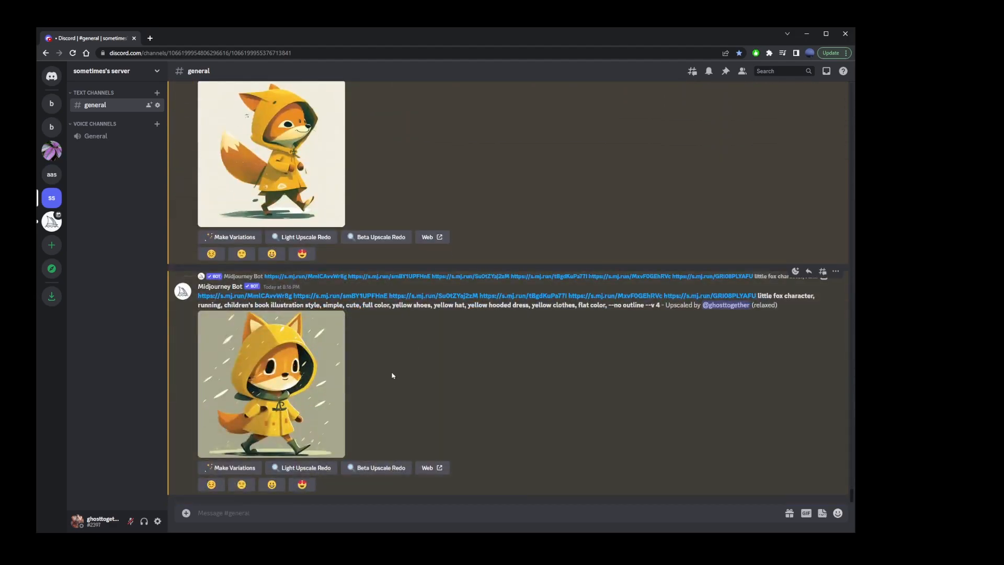
left_click(271, 384)
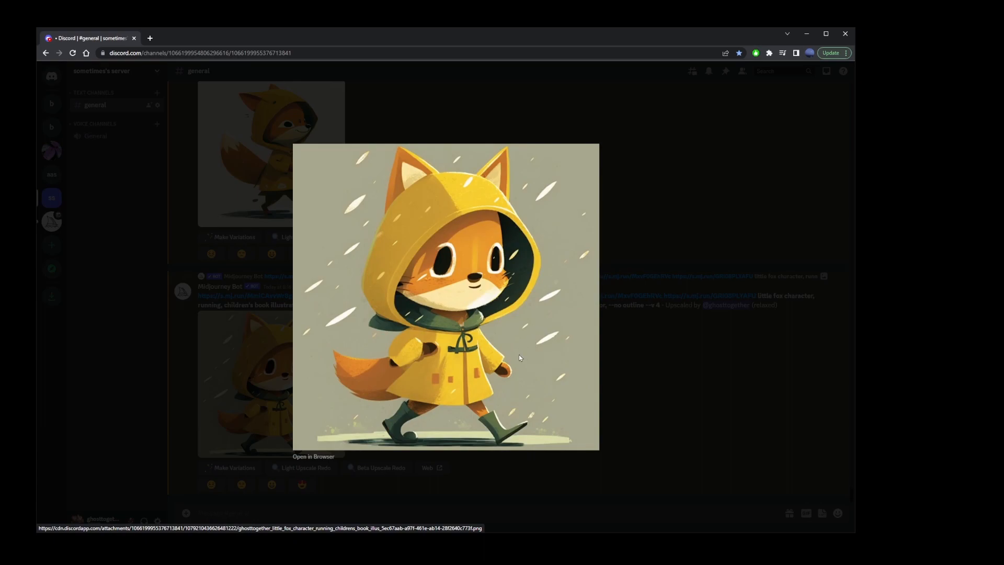
mouse_move(519, 371)
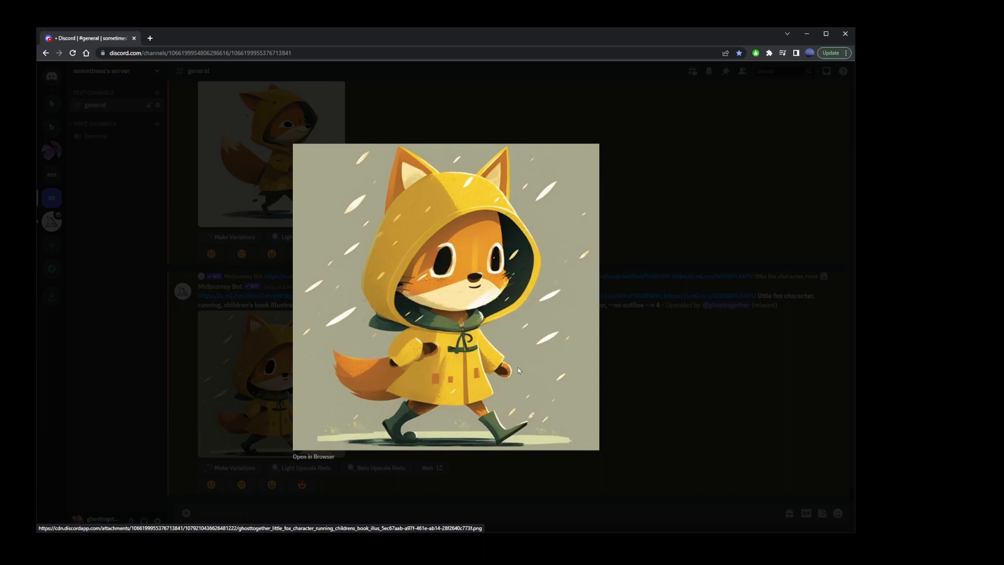
mouse_move(543, 366)
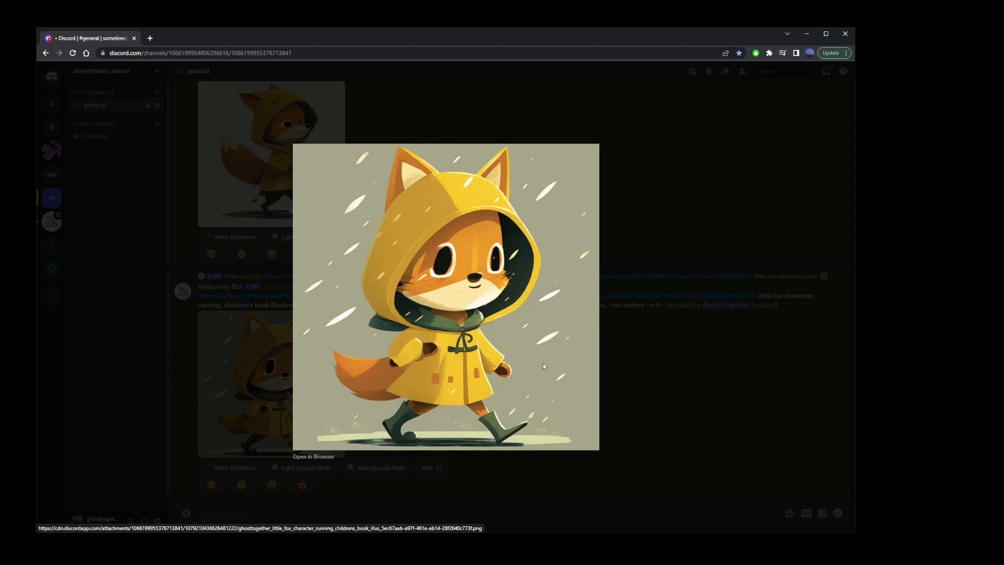